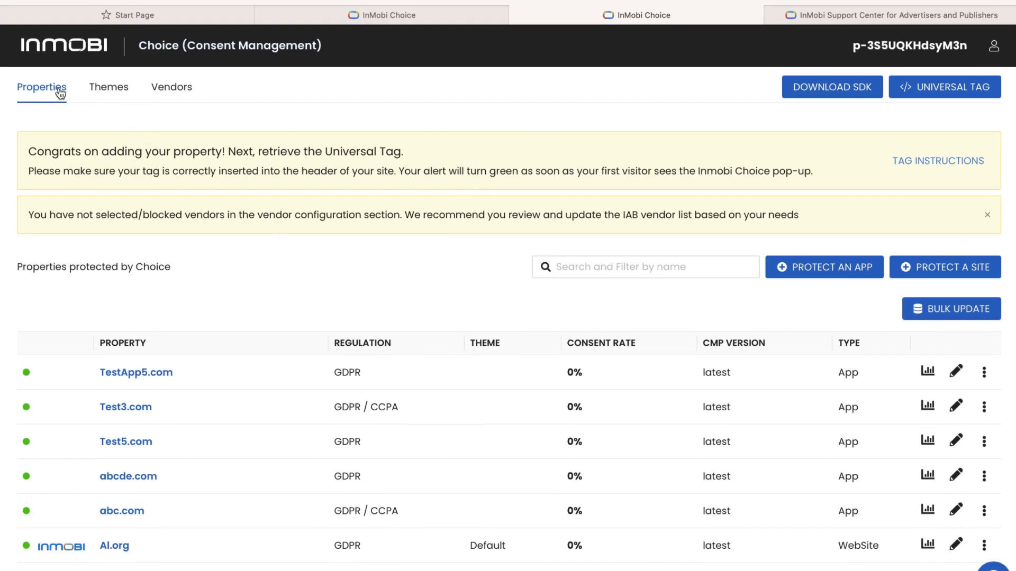
mouse_move(814, 339)
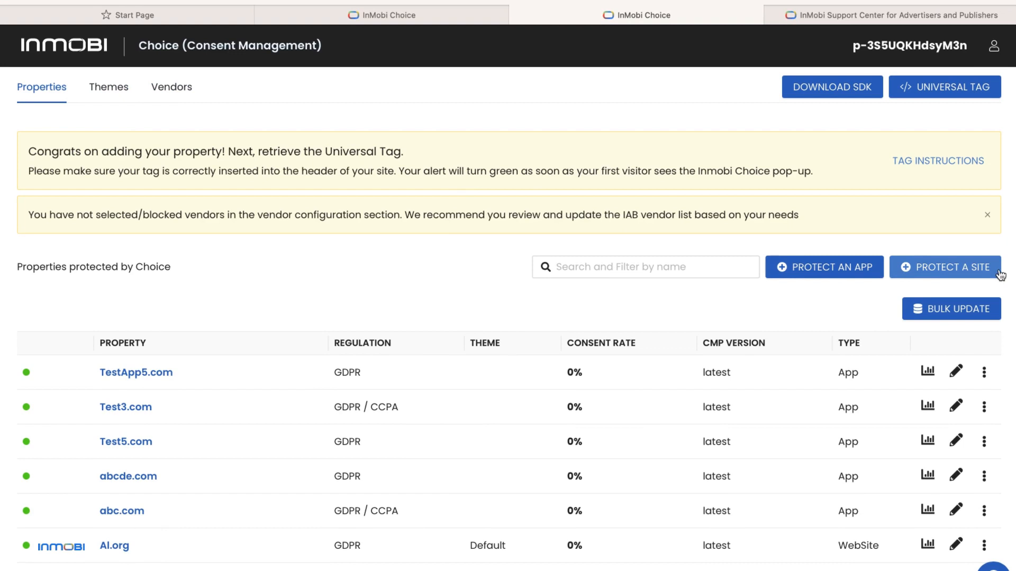
- Start a new app property with package ID TestApp6.com and app name TestApp6
click(825, 267)
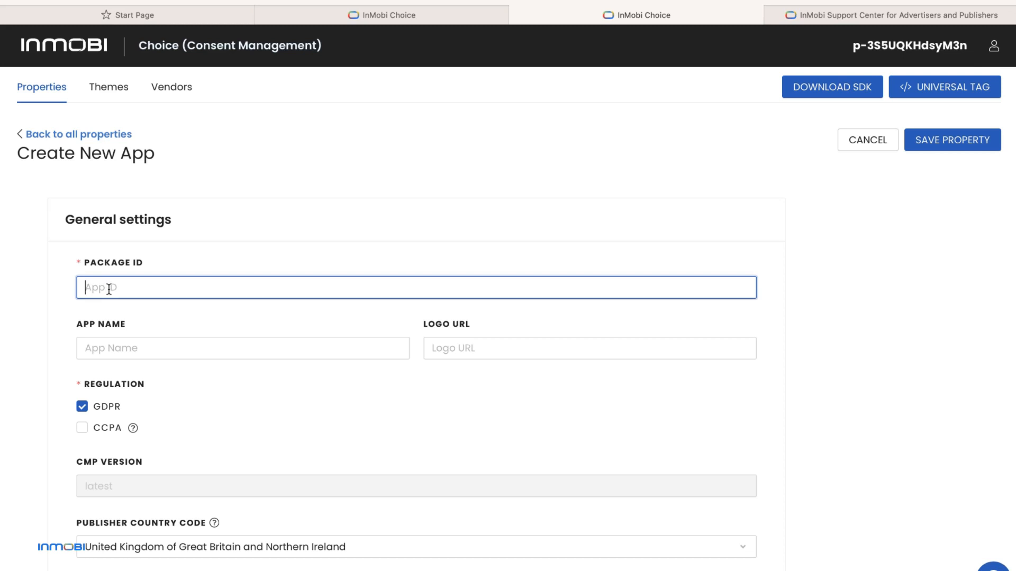
text(TestAp)
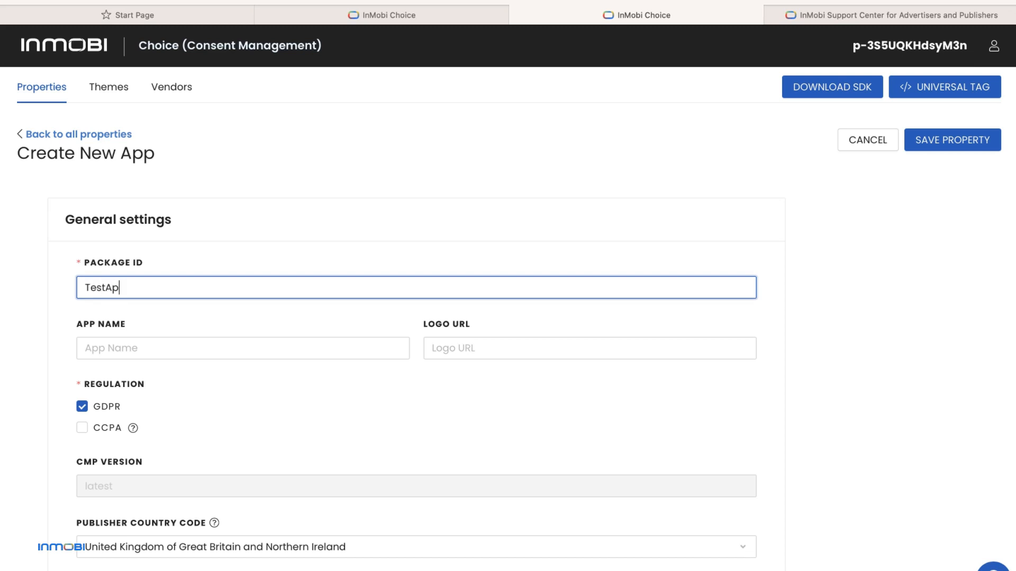
text(p6.com)
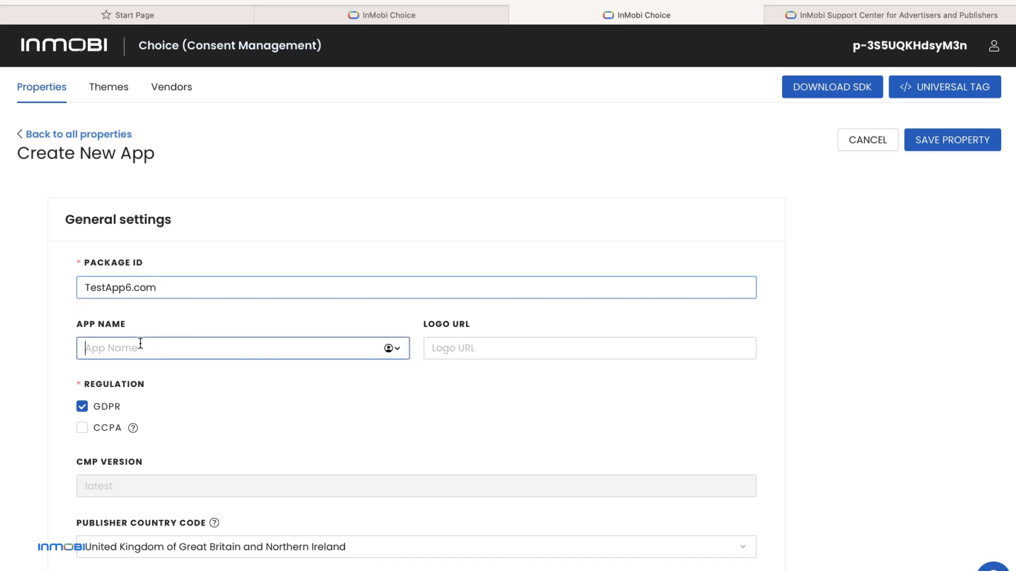
text(TestApp6)
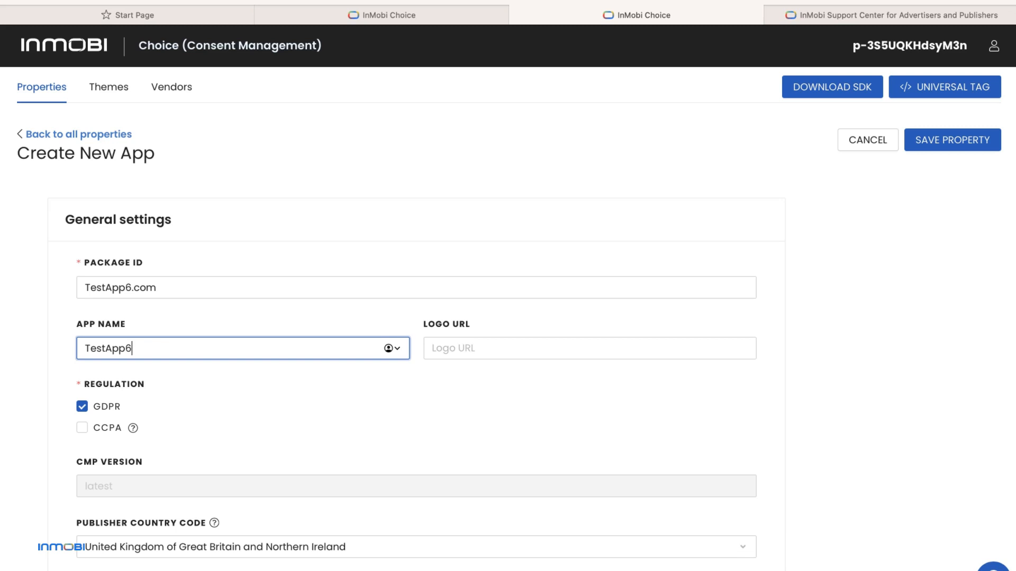
- Keep GDPR as the regulation (after trying CCPA) and set publisher country to Turkmenistan
scroll(down, 3)
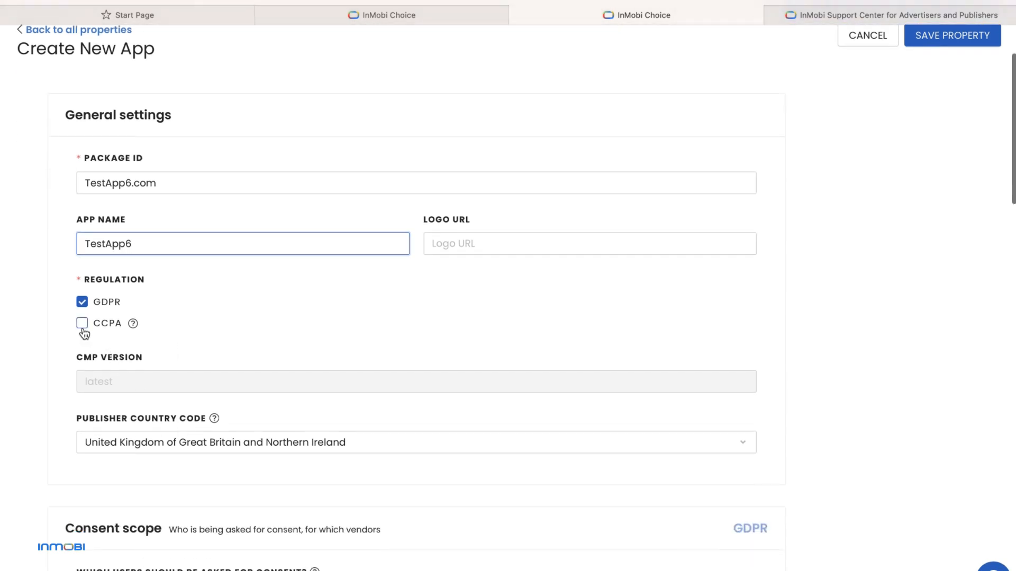
click(83, 324)
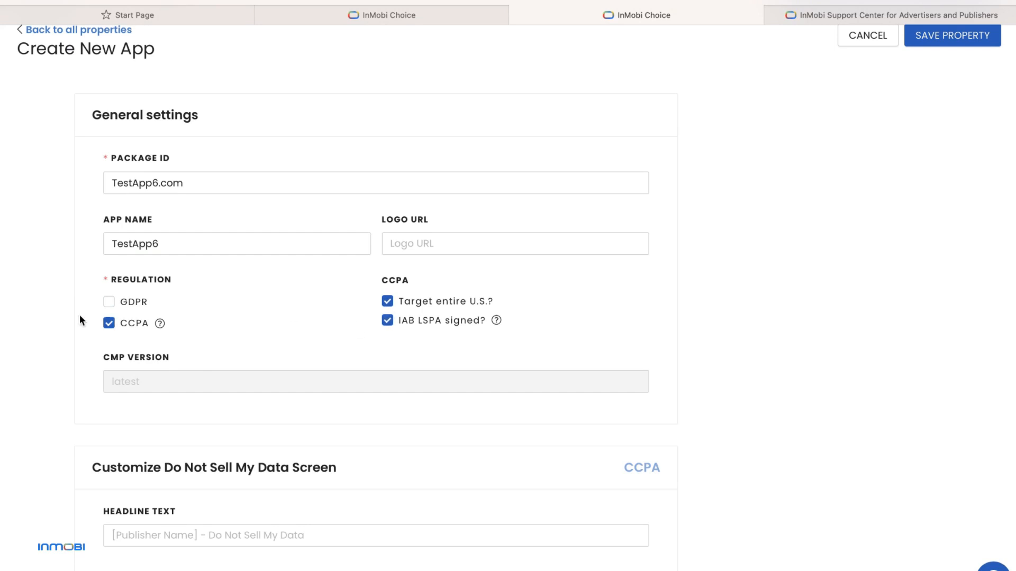
click(109, 302)
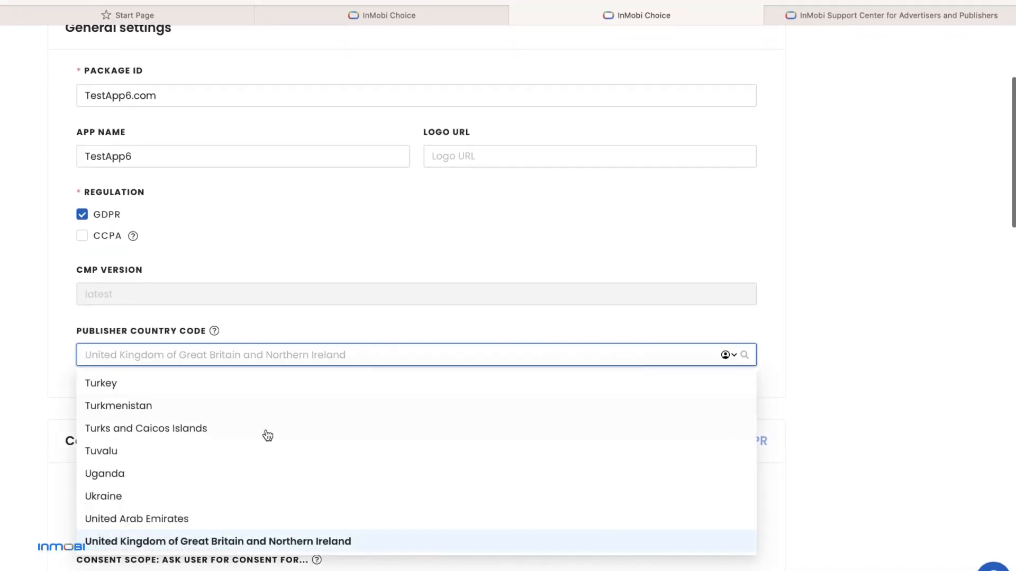
click(103, 496)
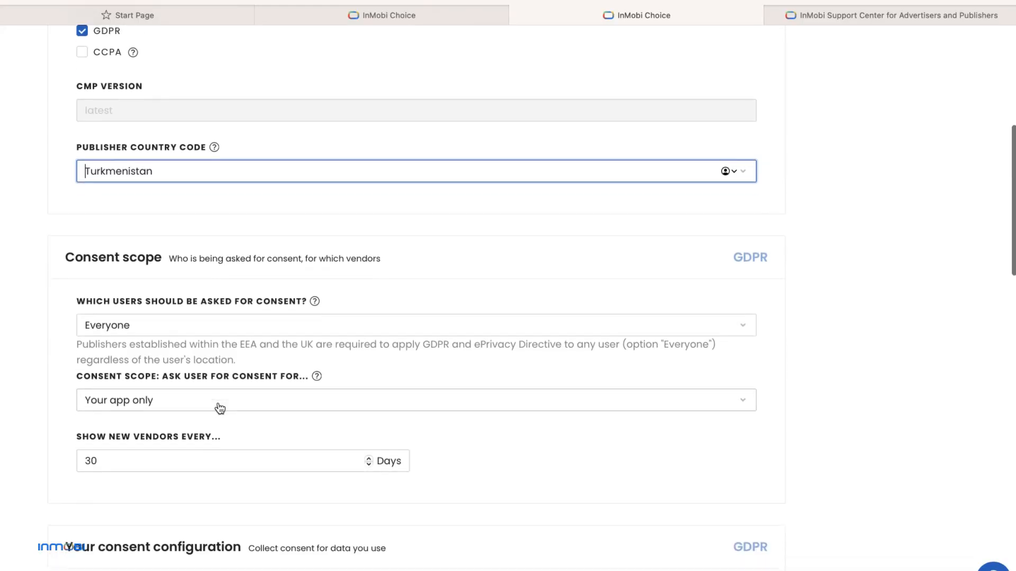
- Keep consent asked of Everyone (after trying Never) and review the consent scope choices
click(415, 325)
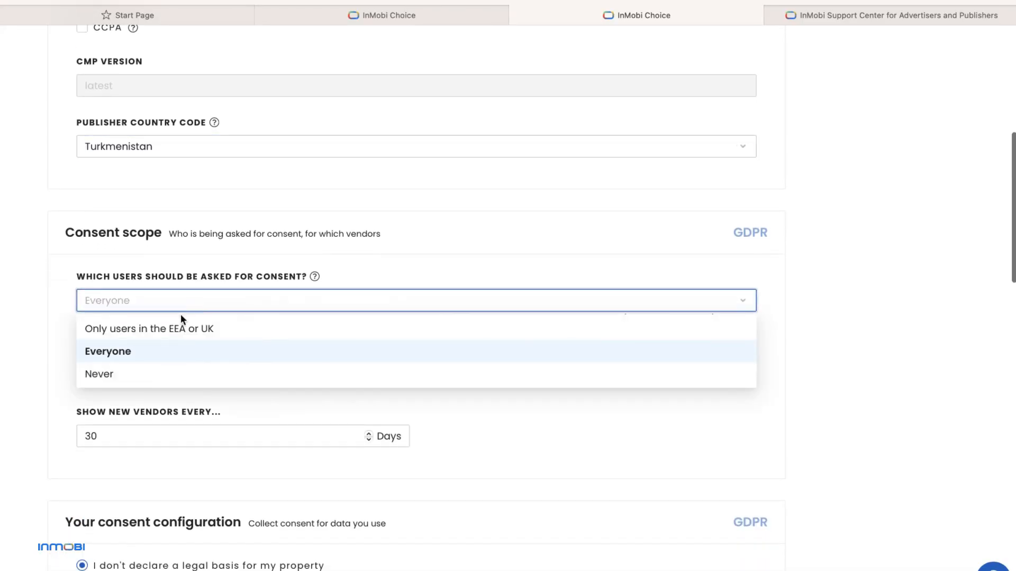
click(150, 328)
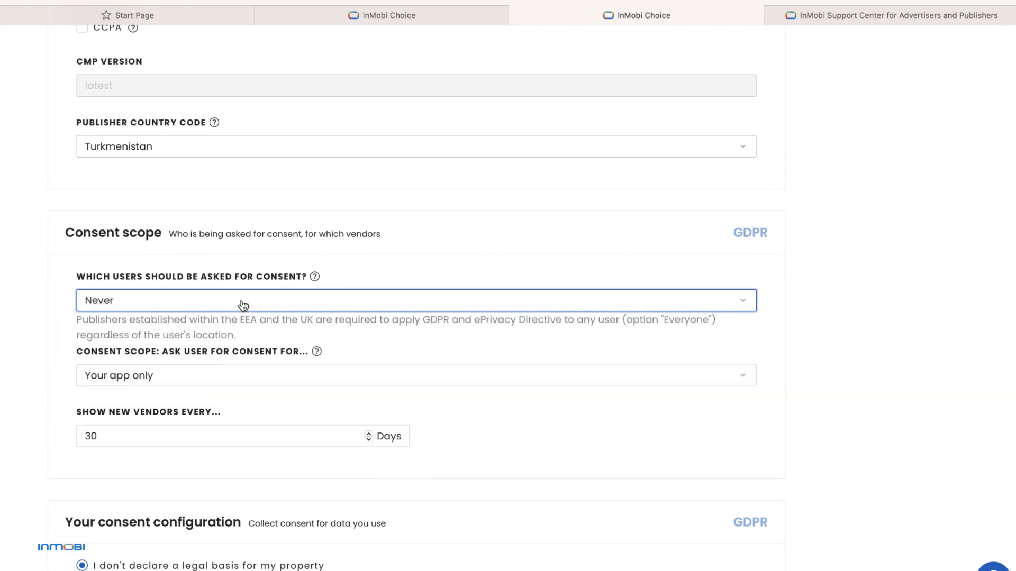
click(416, 300)
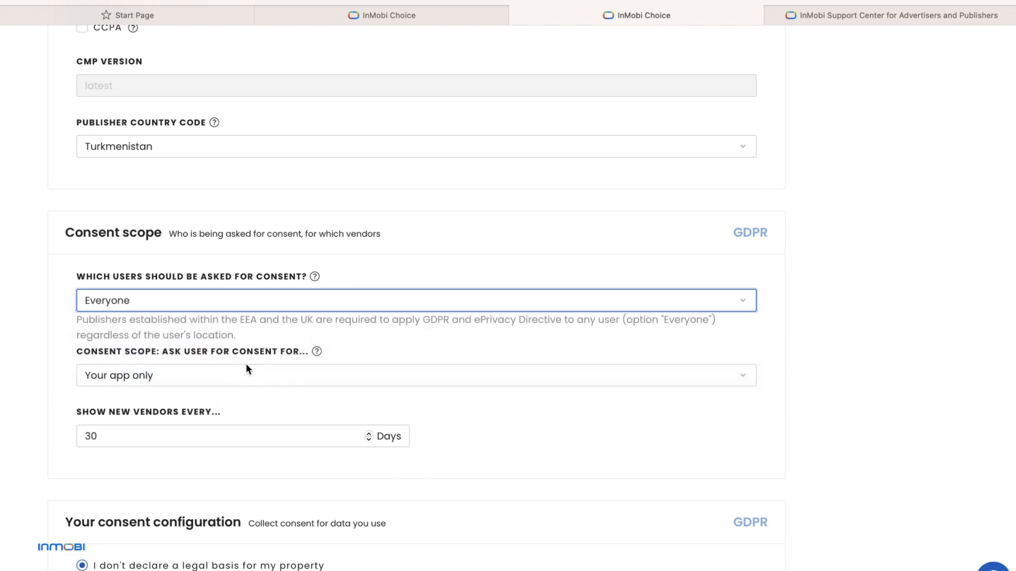
click(415, 375)
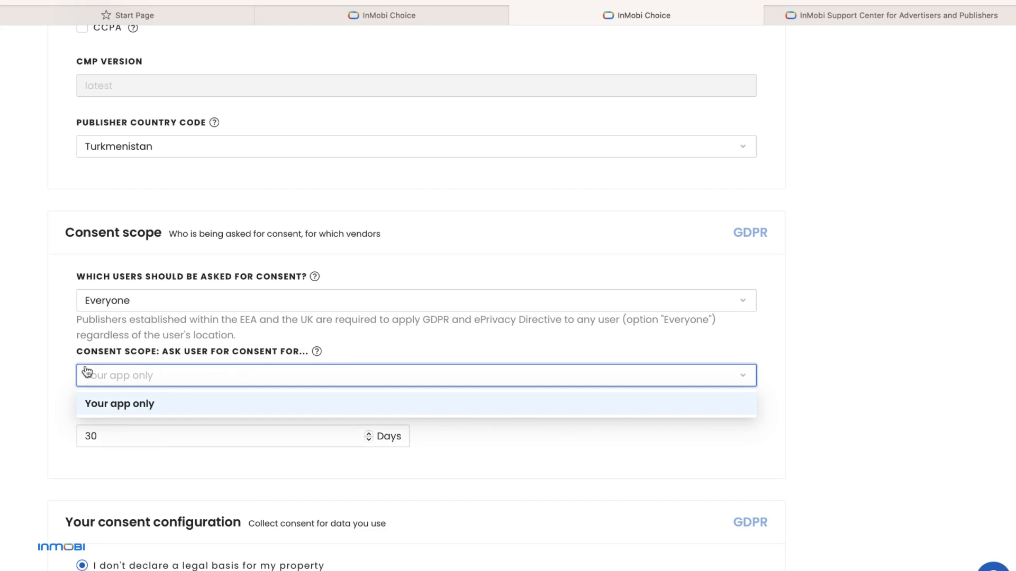
- Set new vendors to be shown every 27 days
click(415, 403)
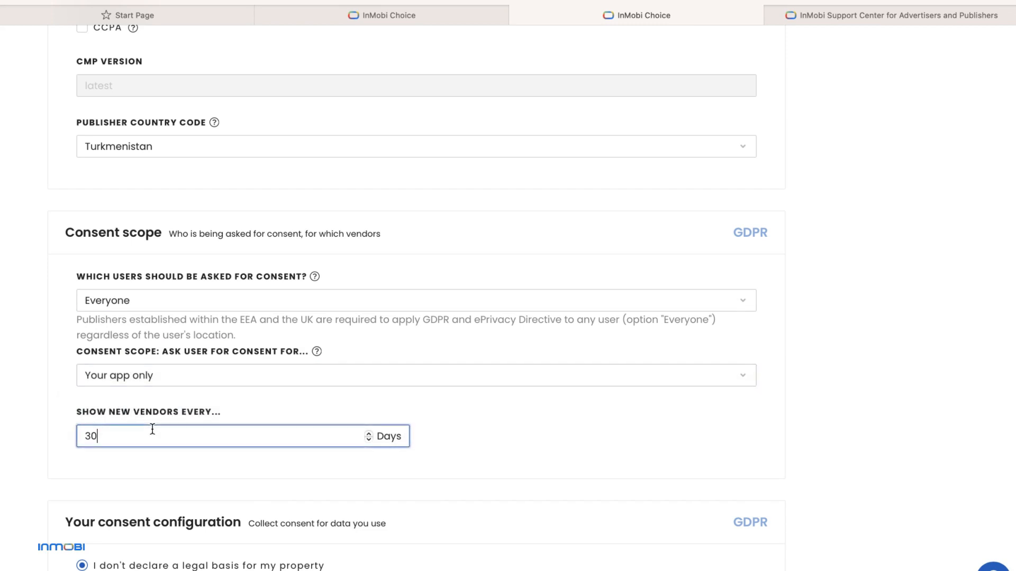
text(2)
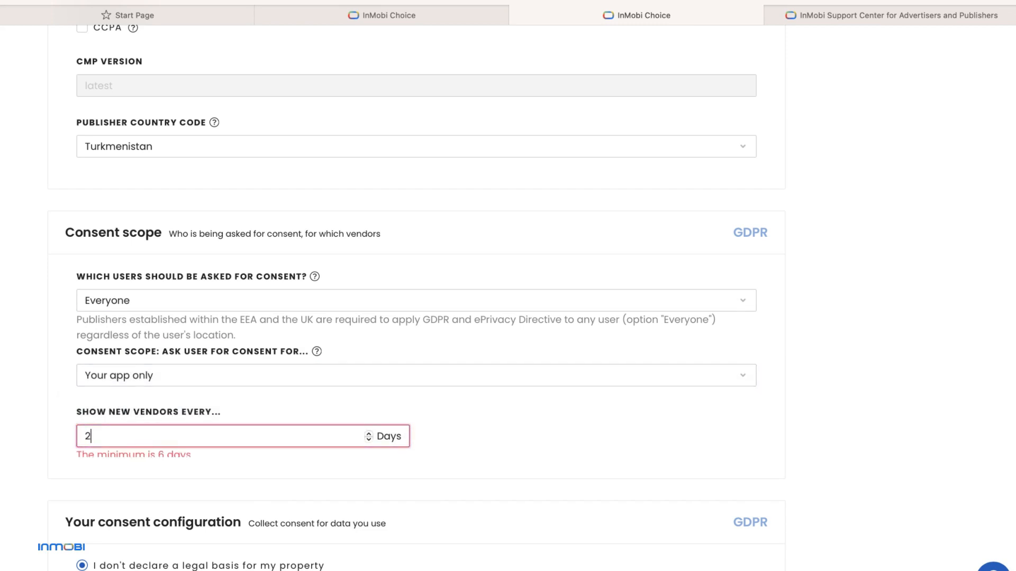
text(1)
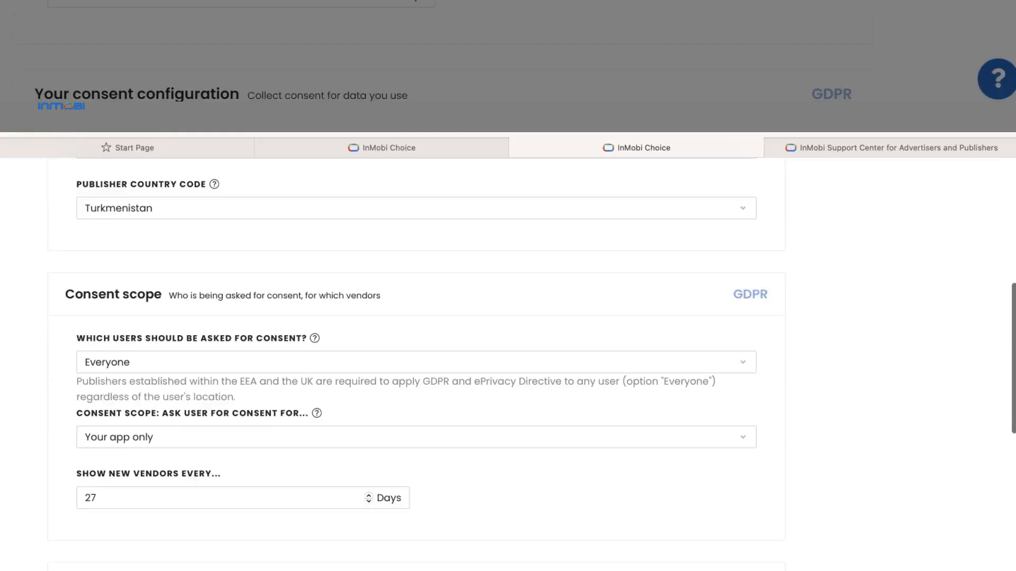
- Customise the legal basis, adding limited-data advertising and content measurement purposes, and apply it
scroll(down, 3)
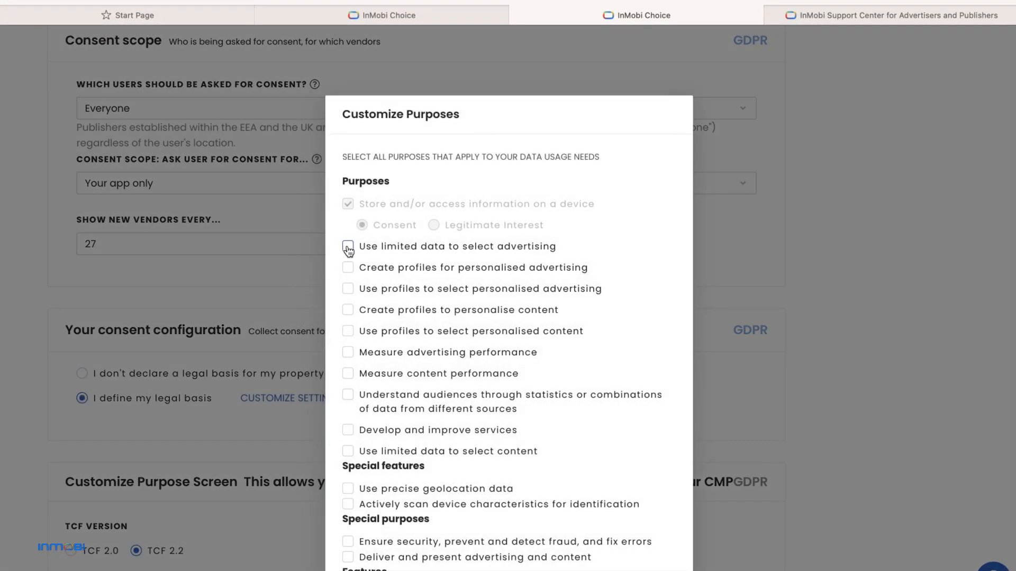
click(348, 246)
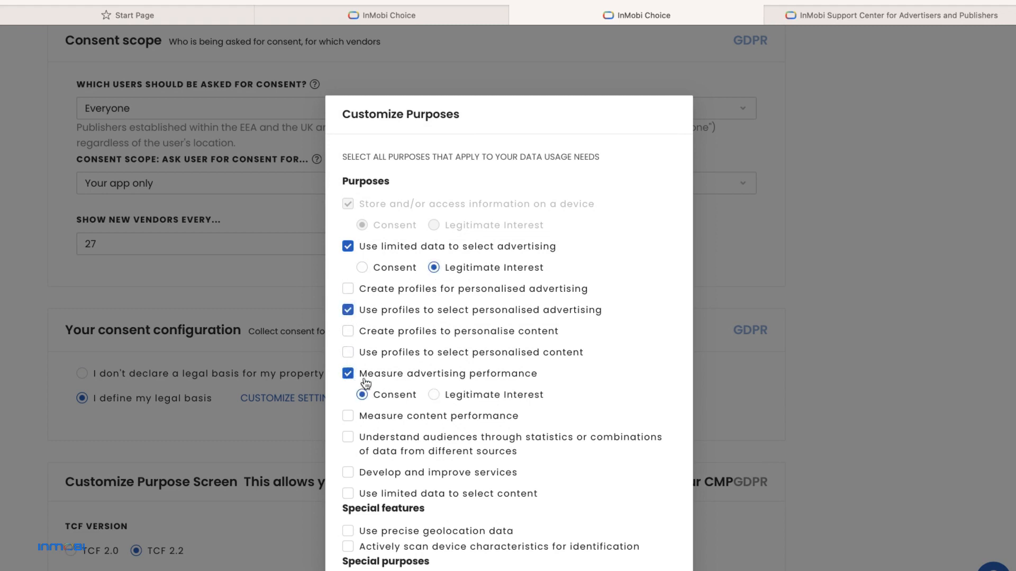
click(348, 416)
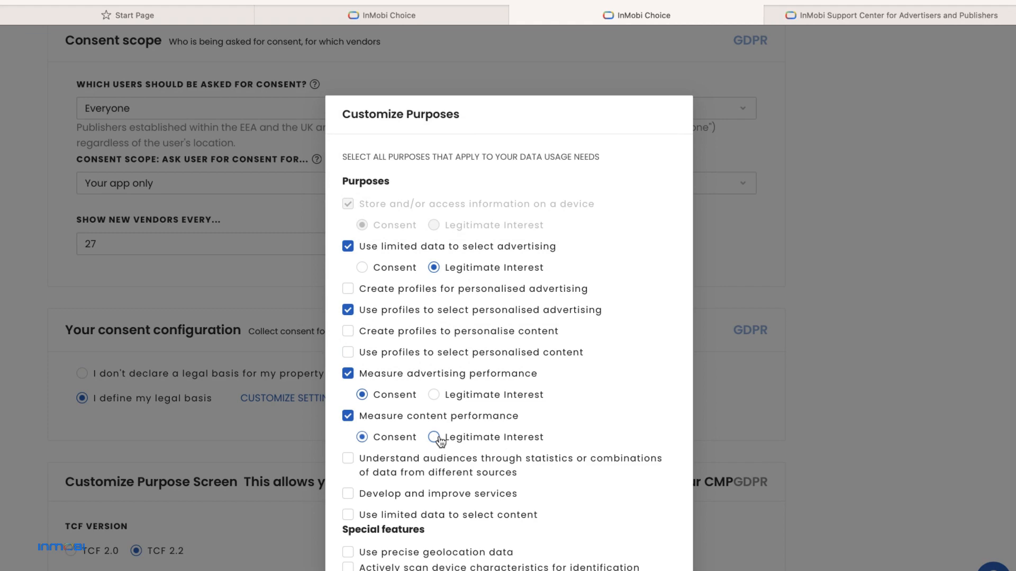
scroll(down, 3)
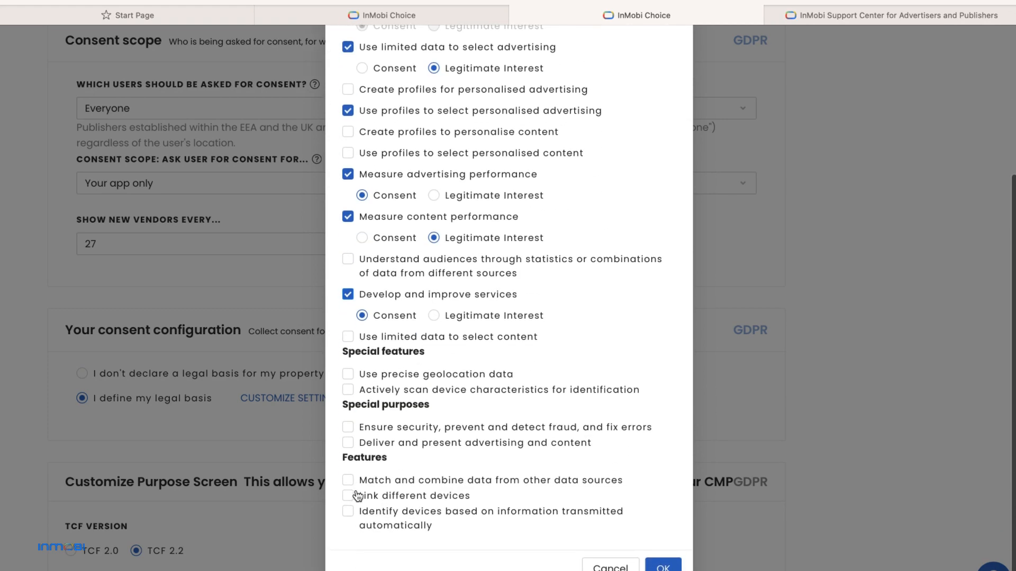
click(662, 567)
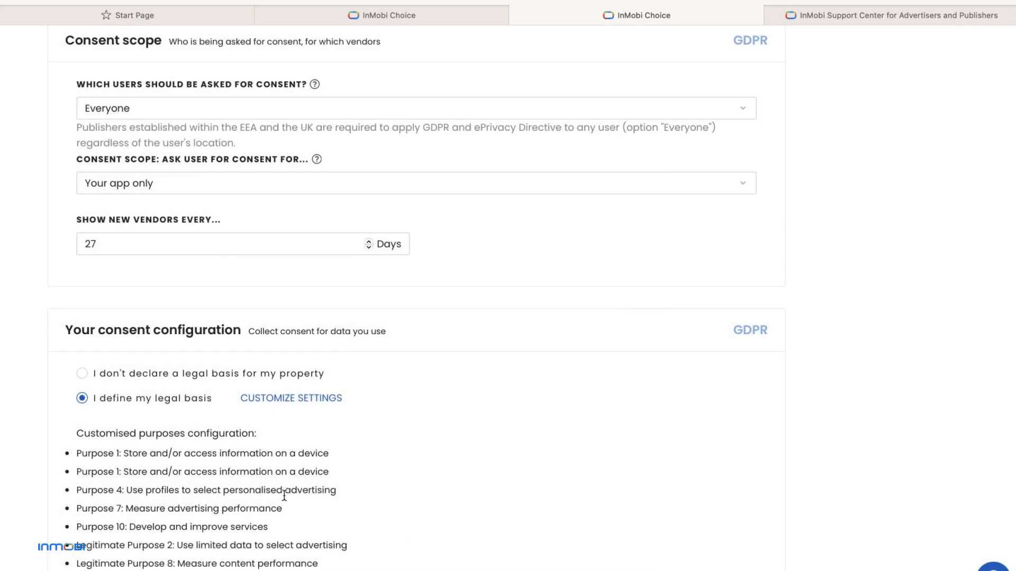
scroll(down, 3)
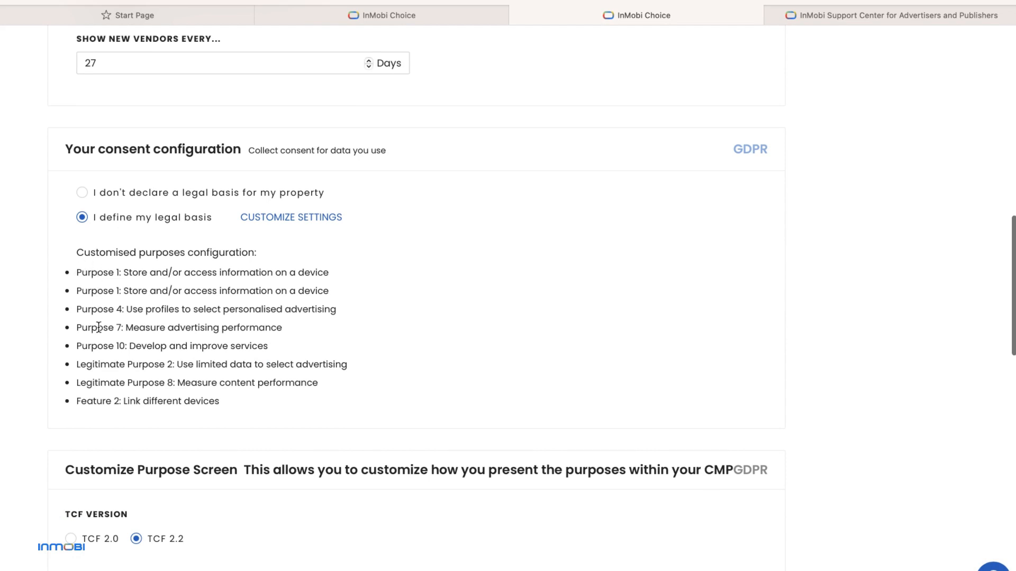
- Switch the purpose screen to Use Stacks so purposes appear grouped
scroll(down, 3)
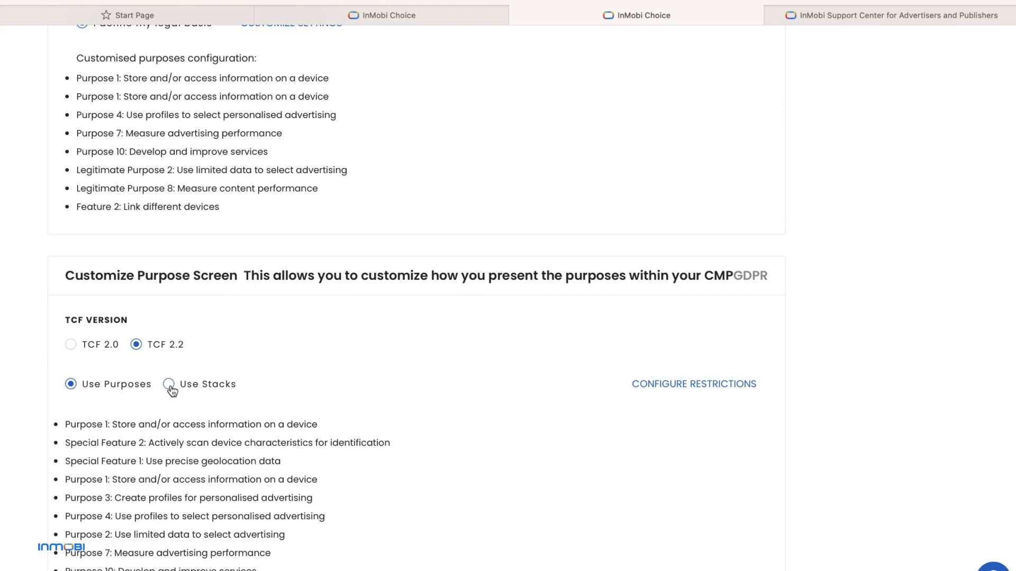
click(168, 383)
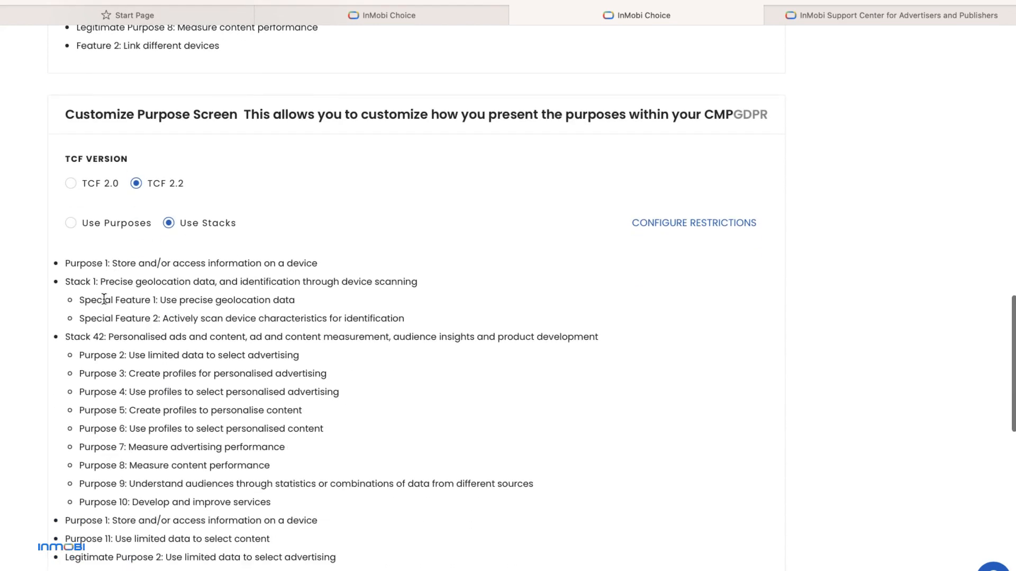
scroll(down, 3)
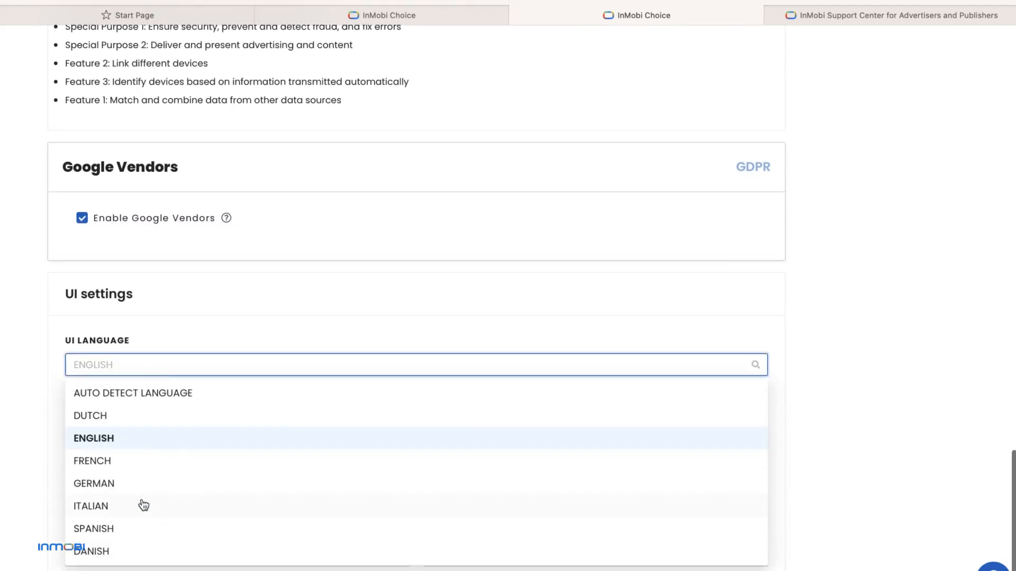
mouse_move(117, 438)
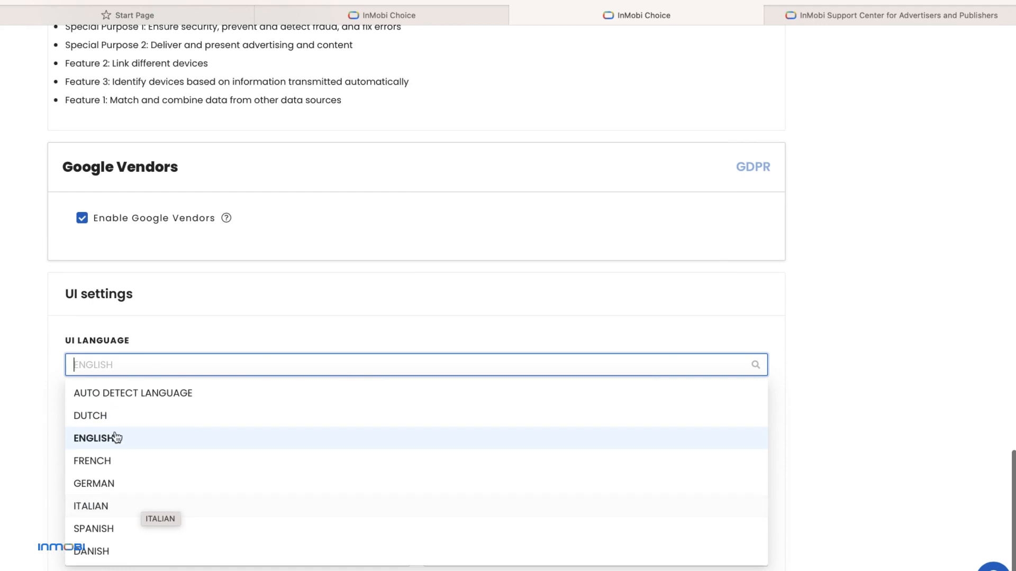
- Set UI language to auto-detect, disagree button text to 'I Disagree', and save the TestApp6 property
click(133, 394)
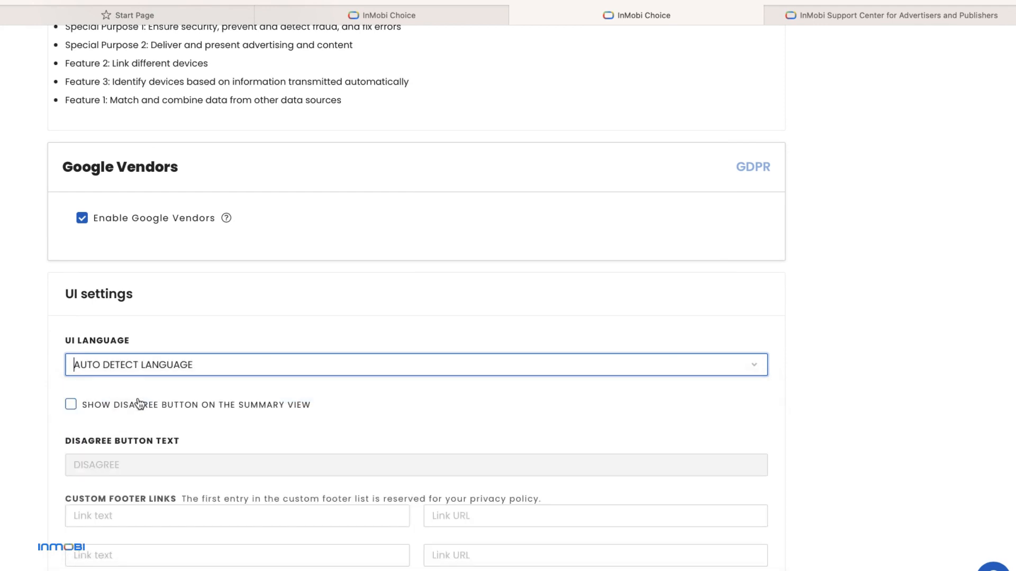
click(71, 404)
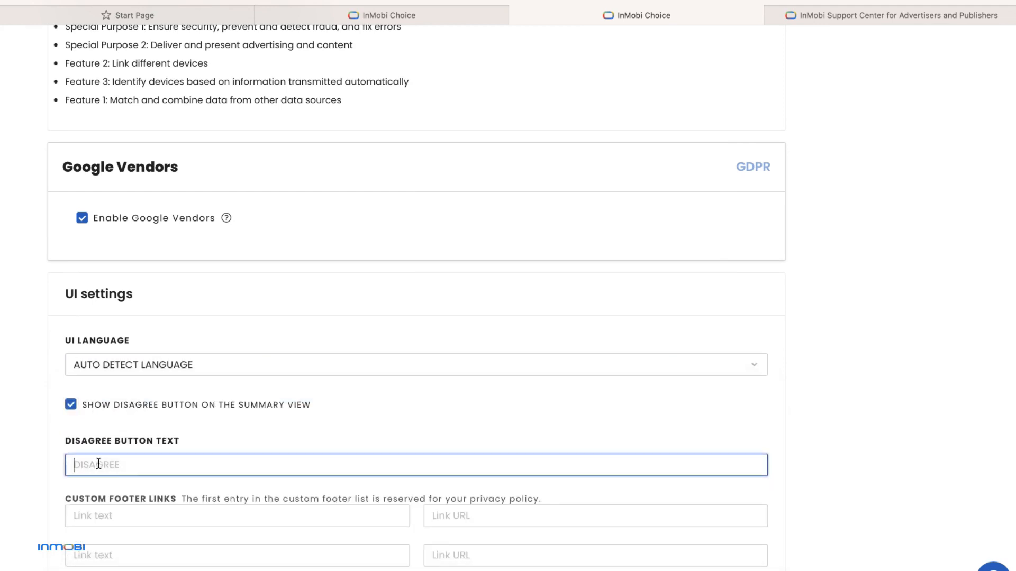
text(I Dis)
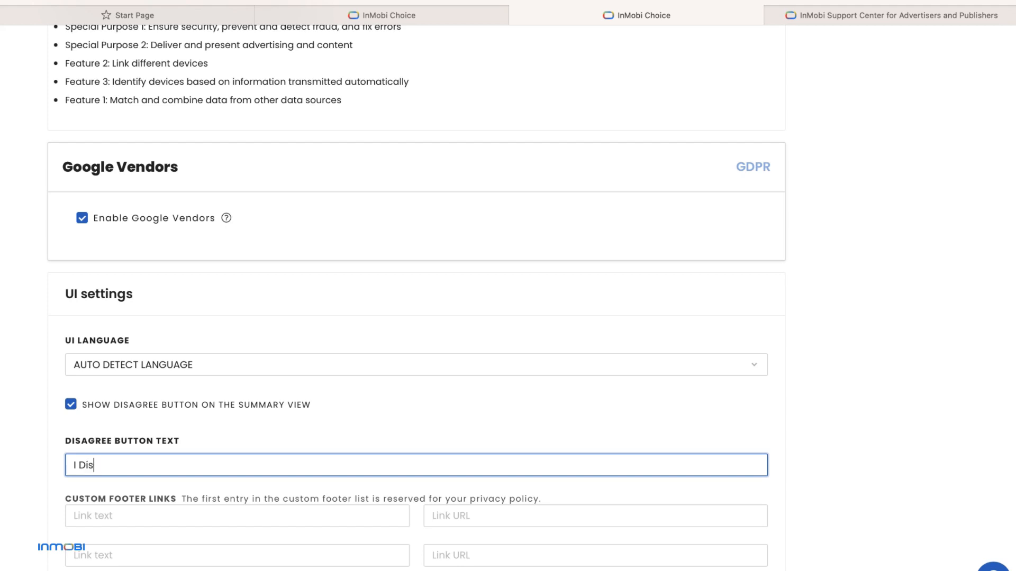
text(agree)
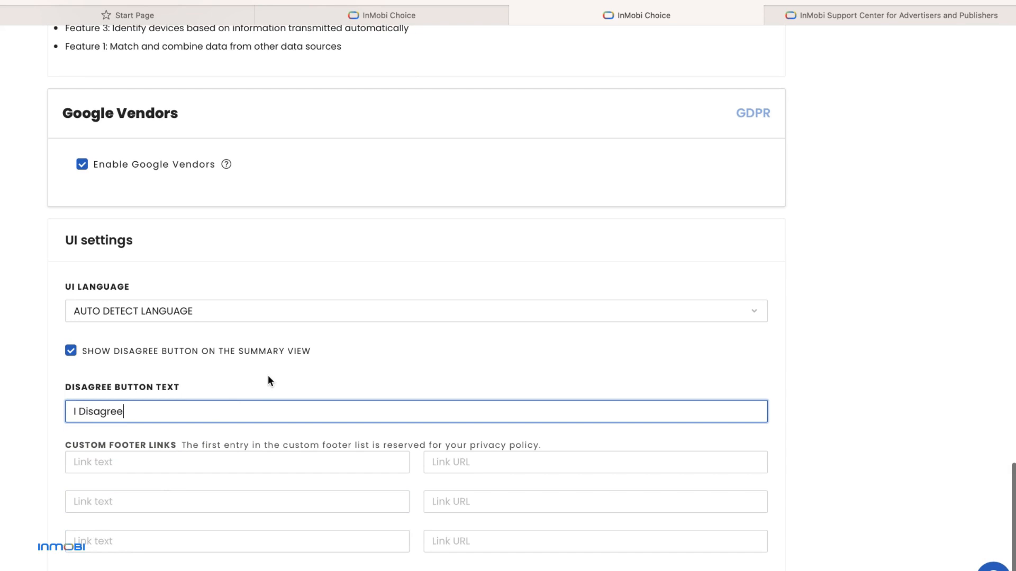
scroll(up, 3)
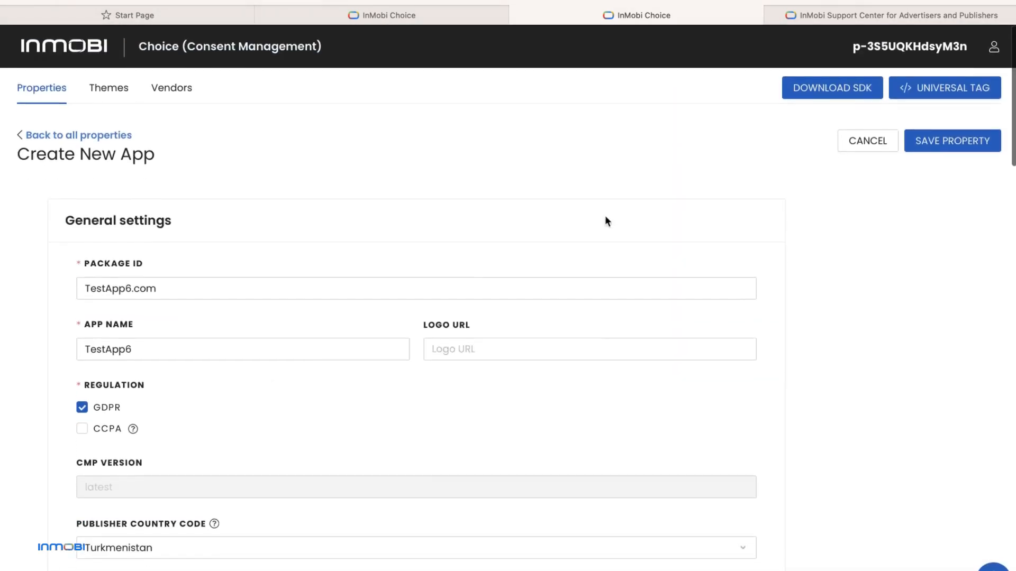
click(952, 141)
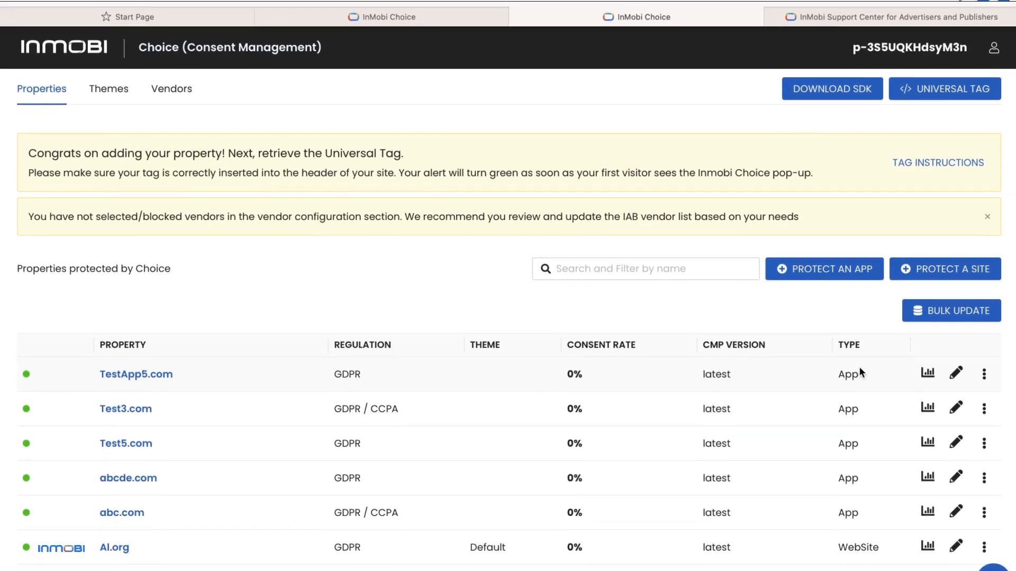
- Create a new theme named My Theme 1, keeping GDPR as its regulation
click(108, 89)
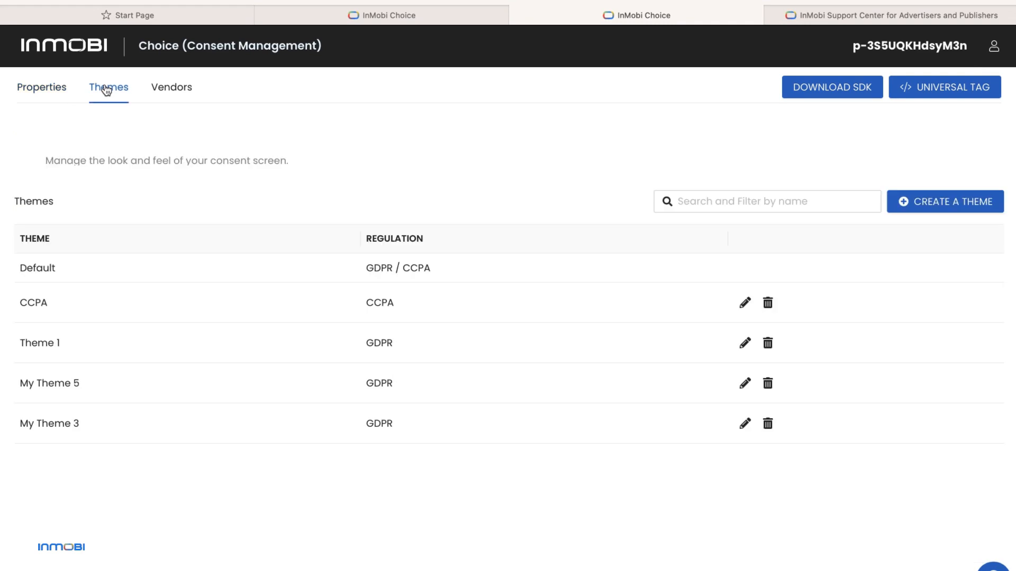
mouse_move(952, 201)
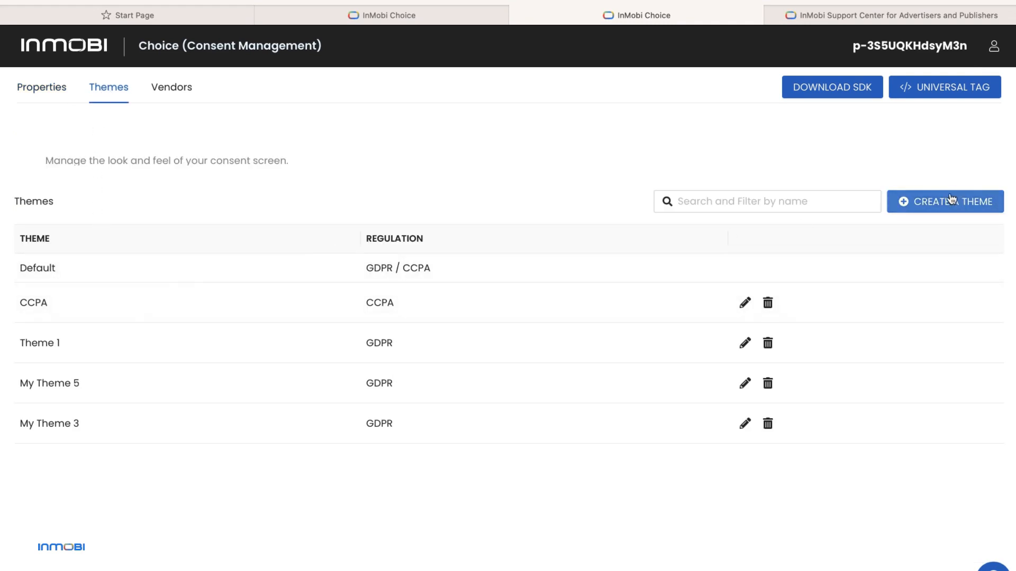
click(945, 201)
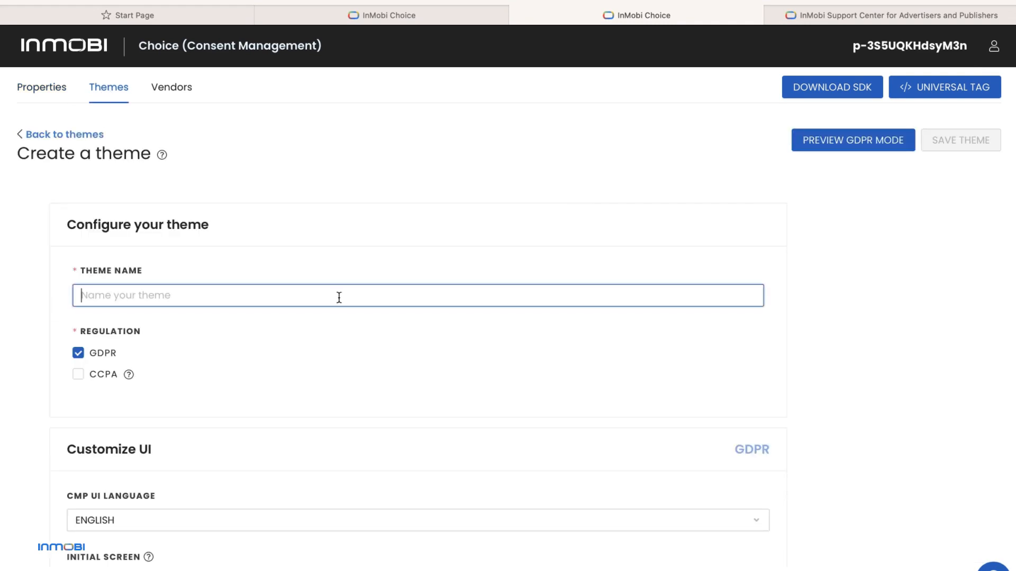
text(My Them)
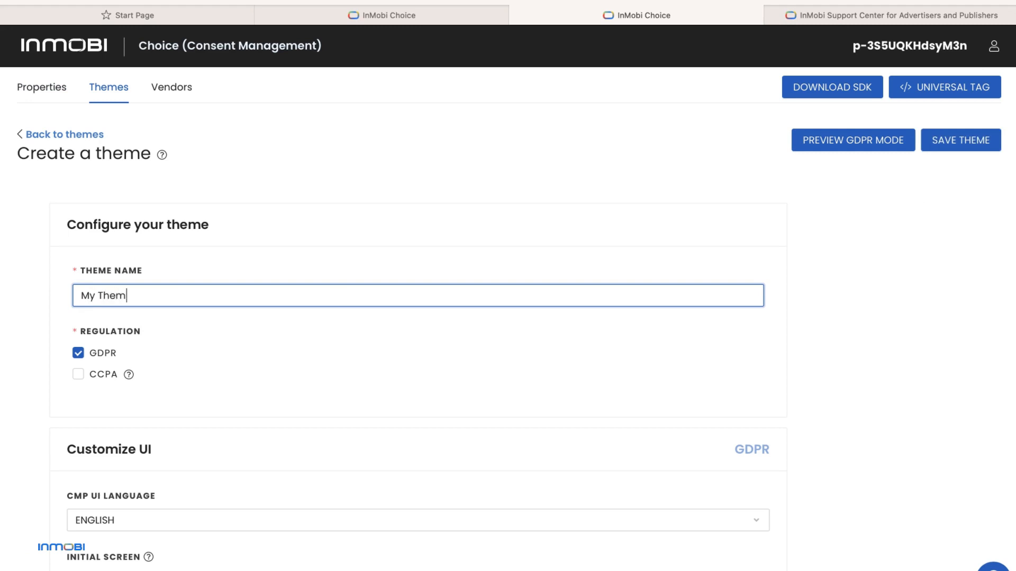
text(e 1)
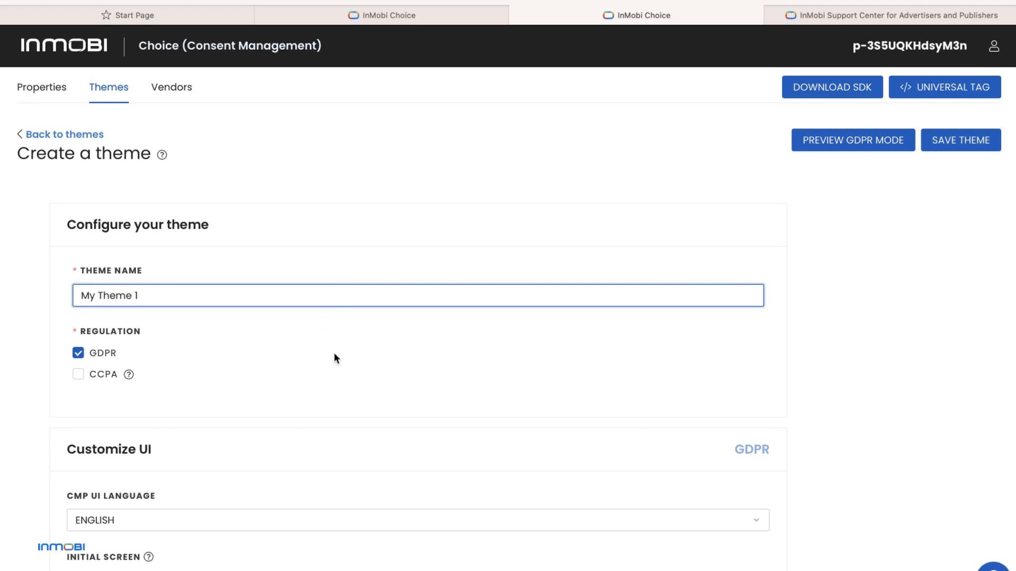
click(78, 374)
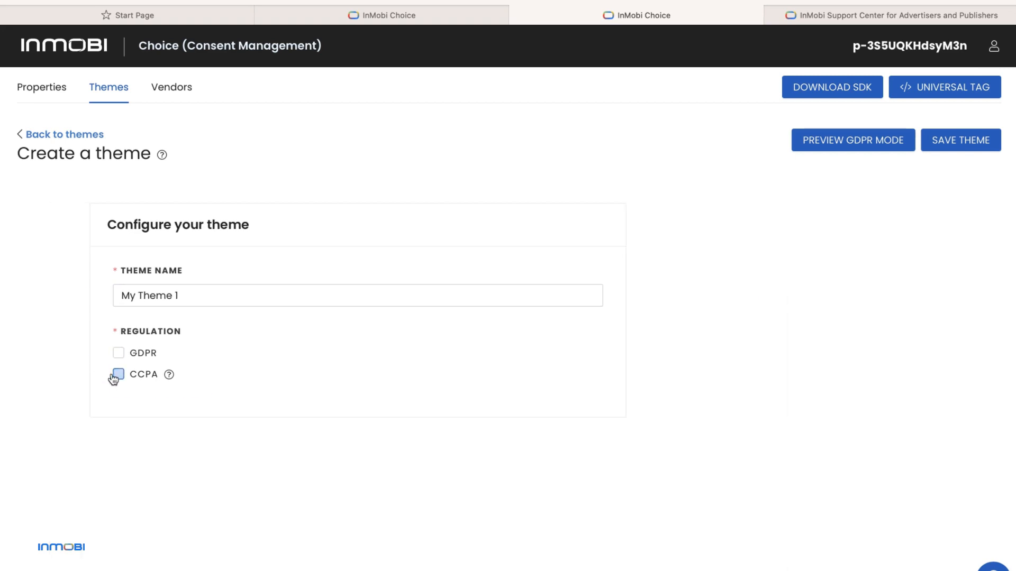
click(117, 354)
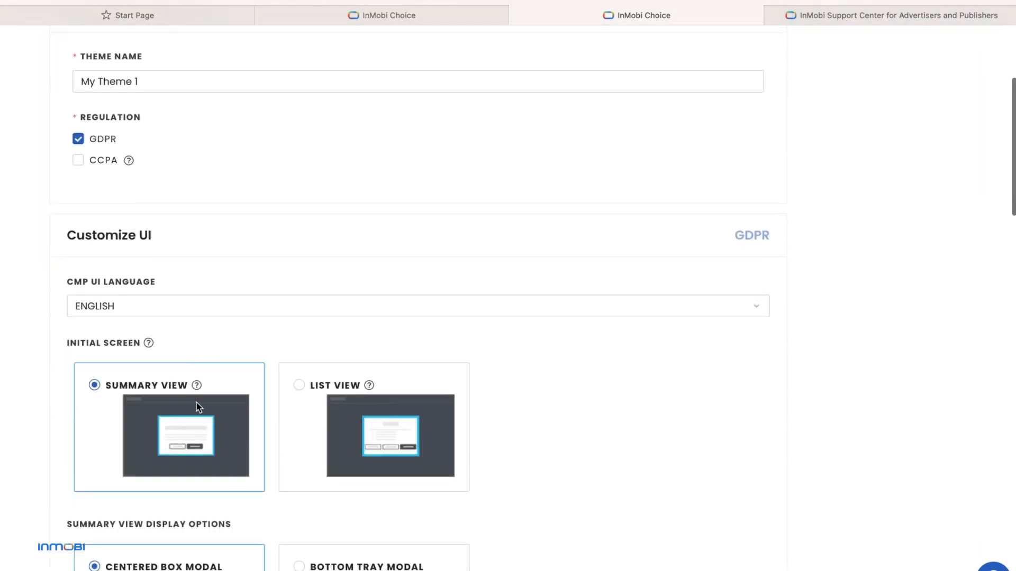
- Keep the initial screen as Summary View in a centred box modal after trying list view and bottom tray
click(417, 306)
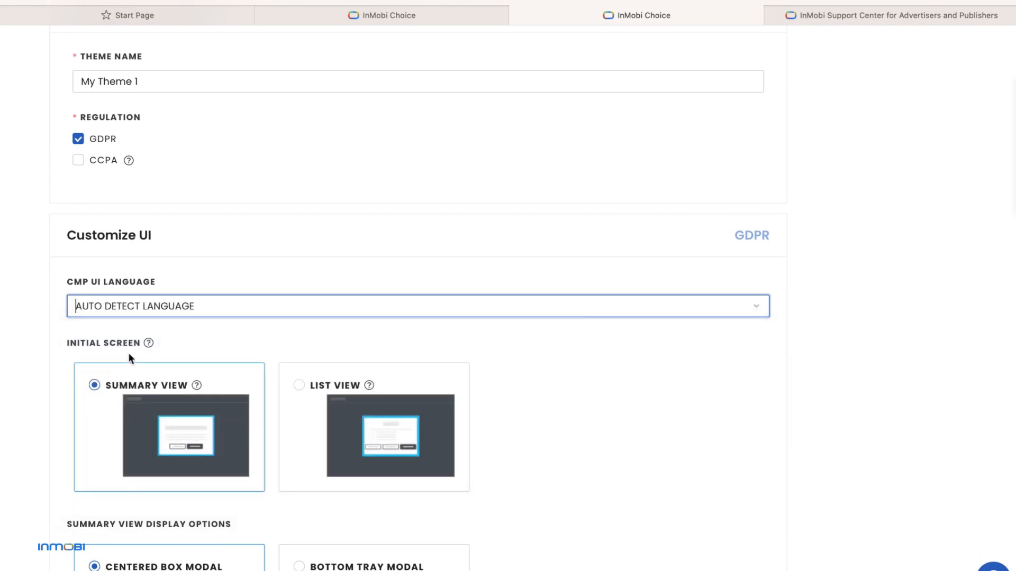
click(298, 385)
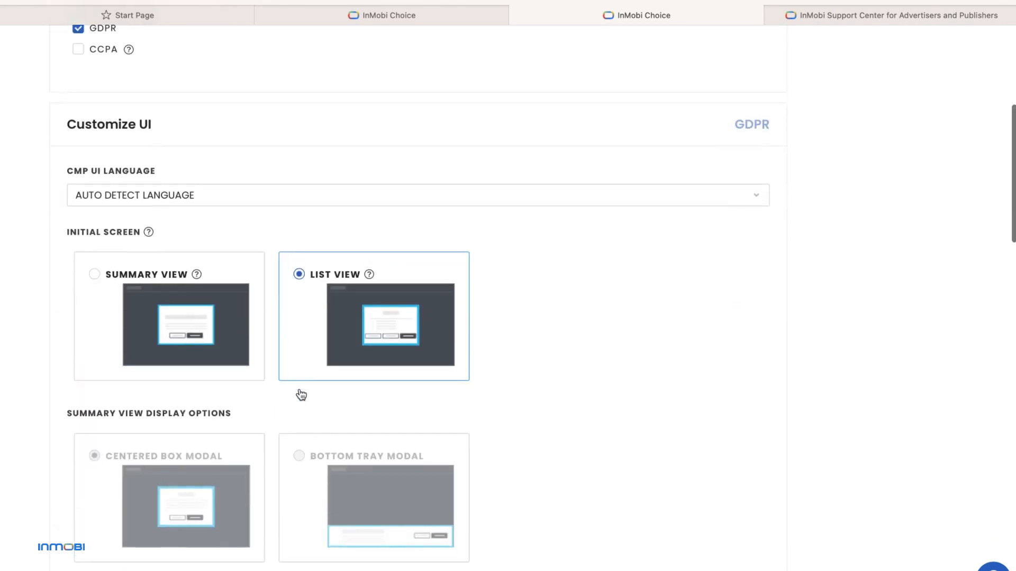
click(94, 274)
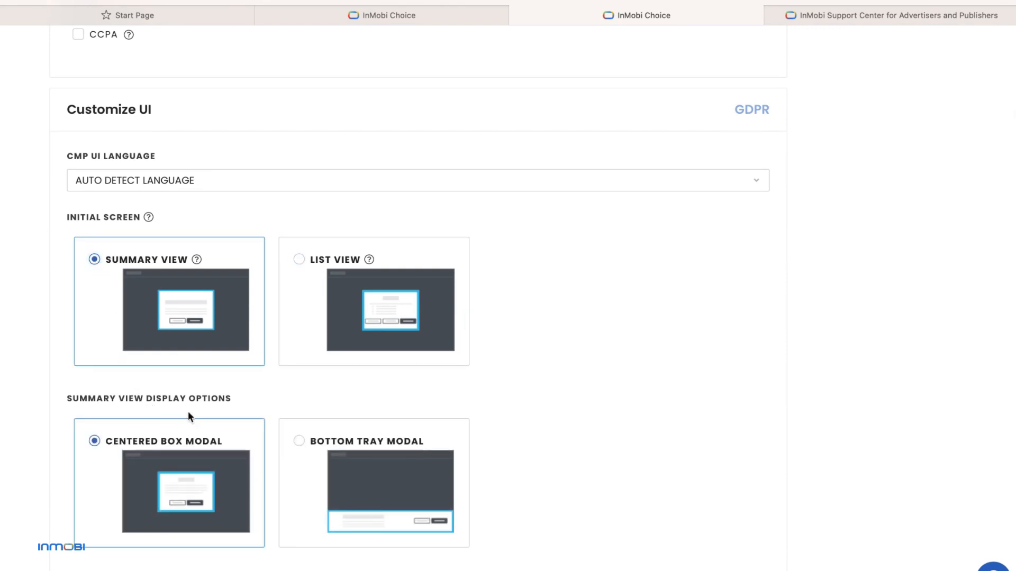
click(299, 441)
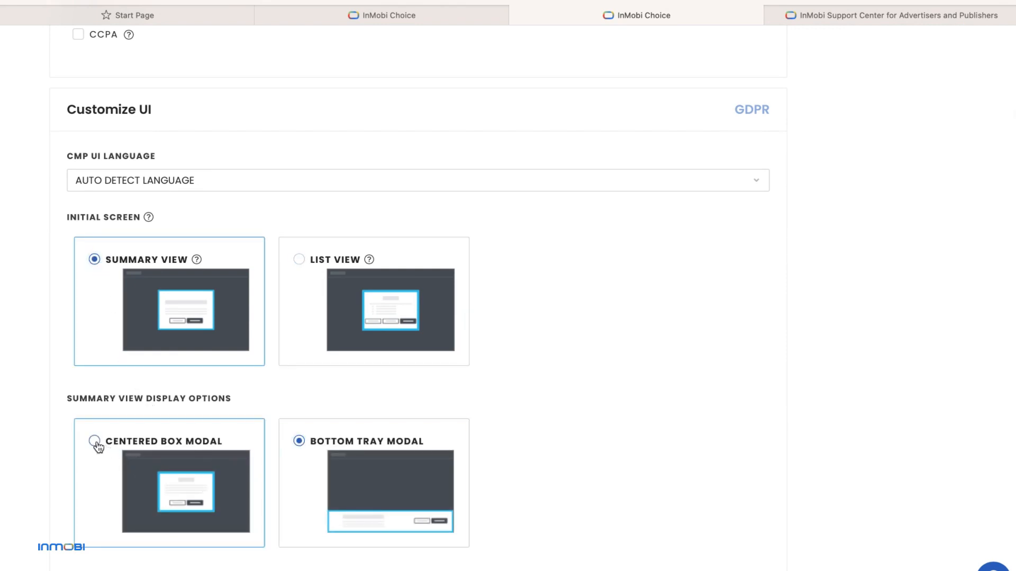
click(94, 441)
text(Ag)
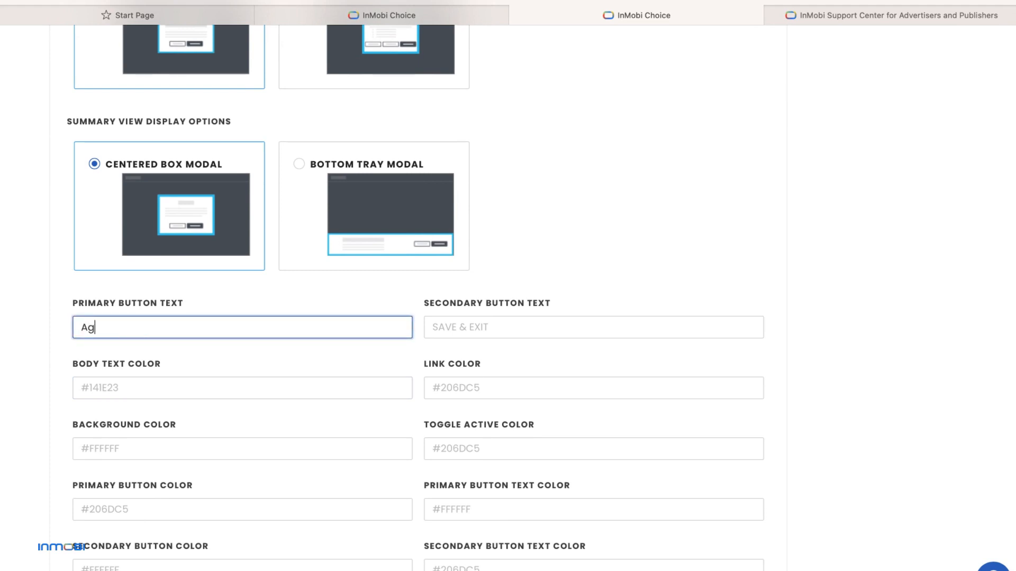
scroll(up, 3)
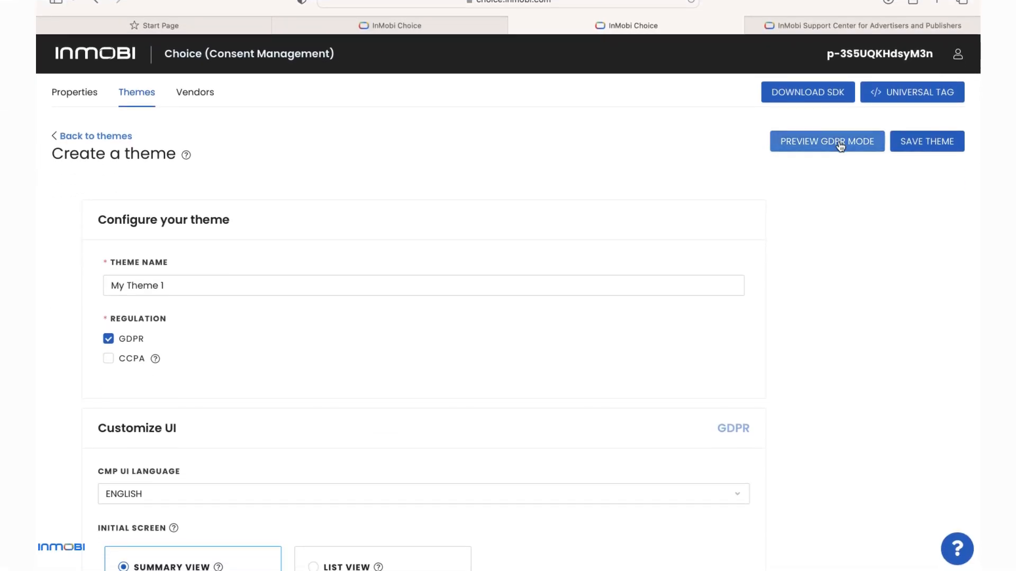
- Preview the GDPR consent pop-up, browsing More Options and Partners, then close the preview
click(827, 141)
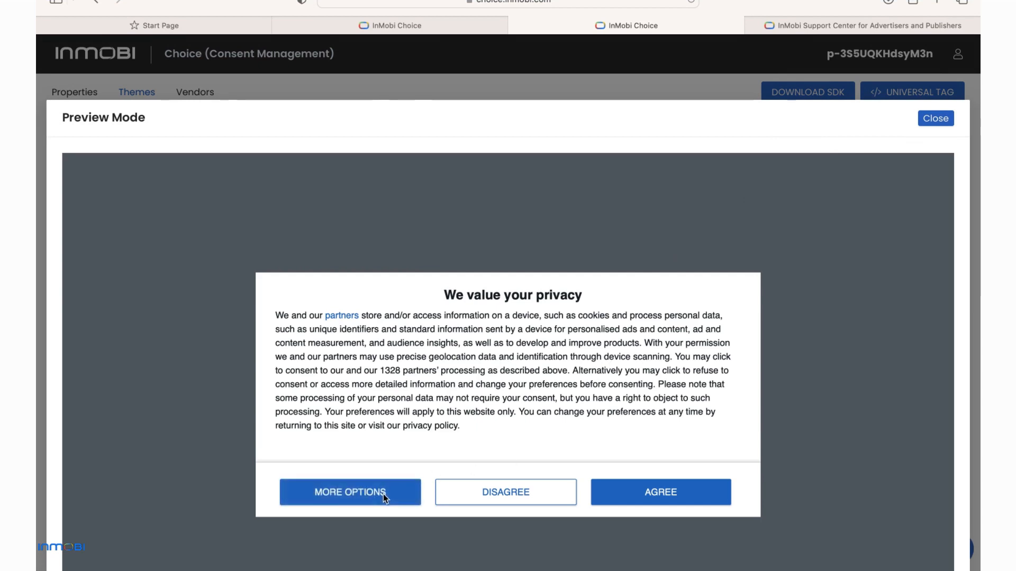
click(349, 492)
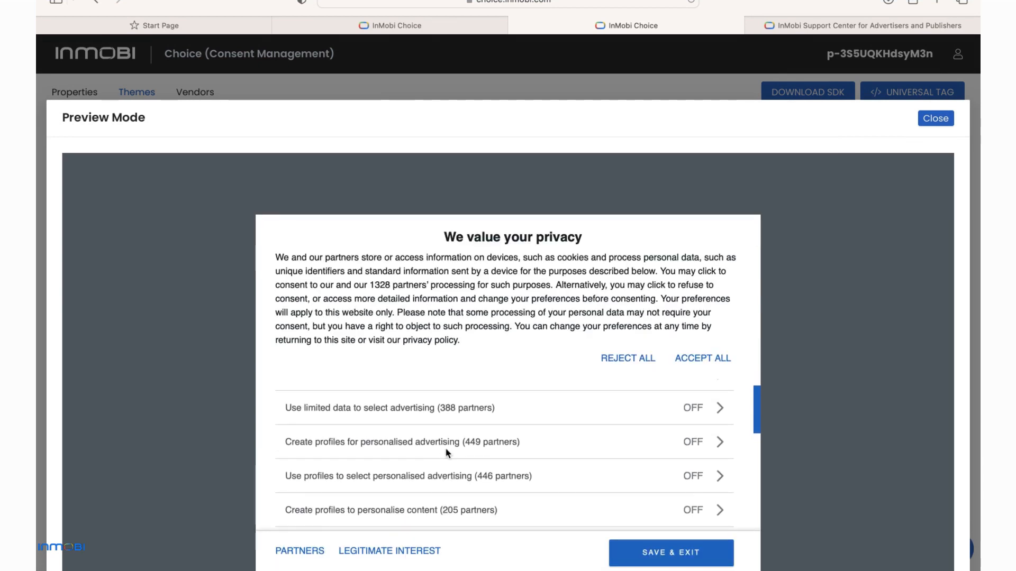
click(718, 408)
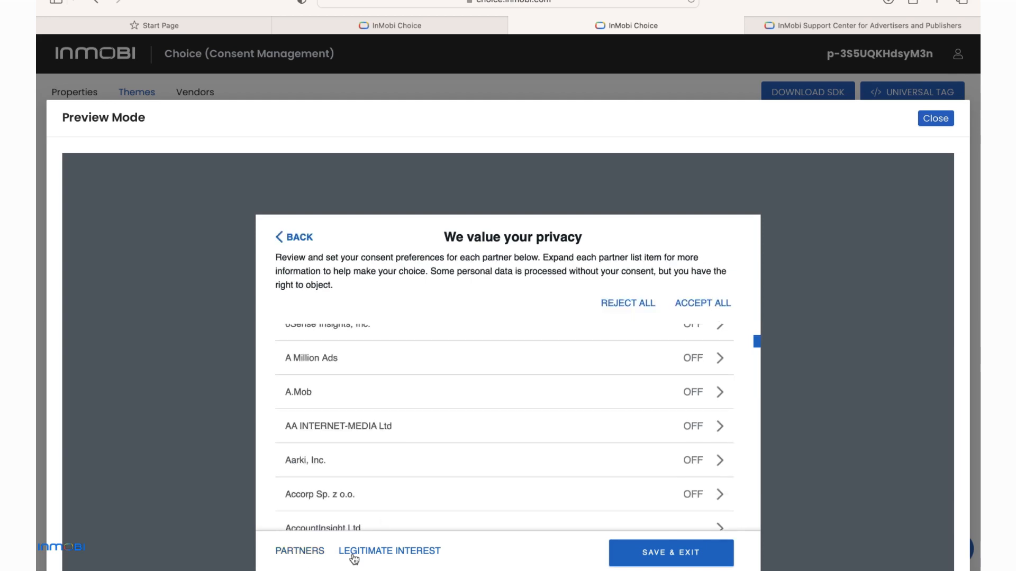
click(388, 551)
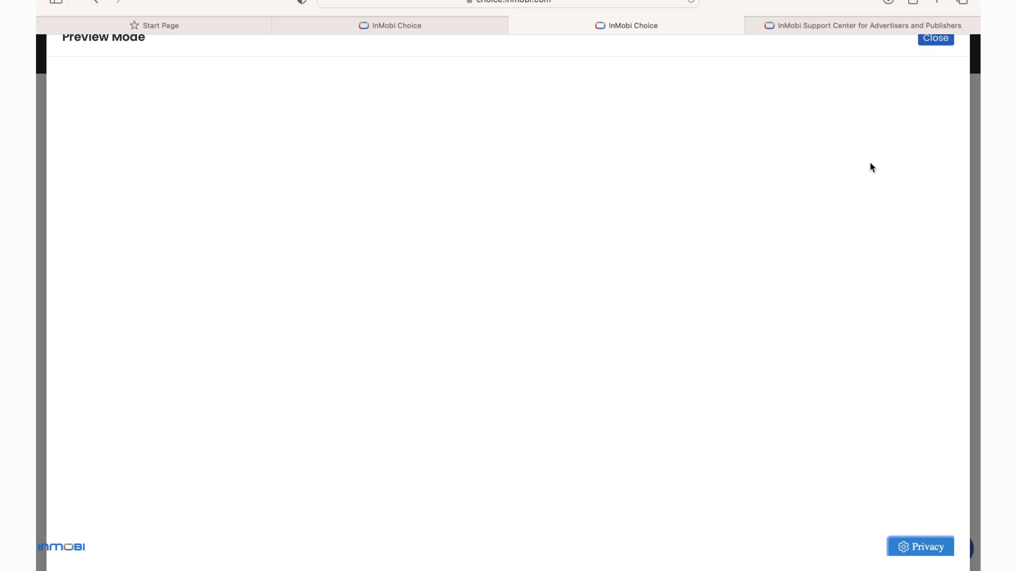
click(934, 38)
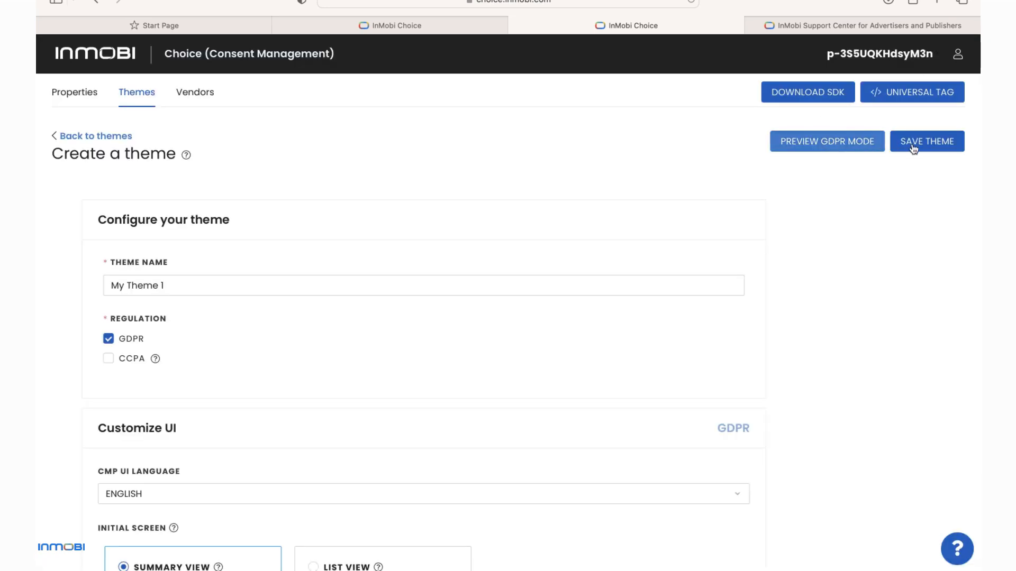
- Save My Theme 1 and return to the properties list, dismissing the confirmation notice
click(927, 141)
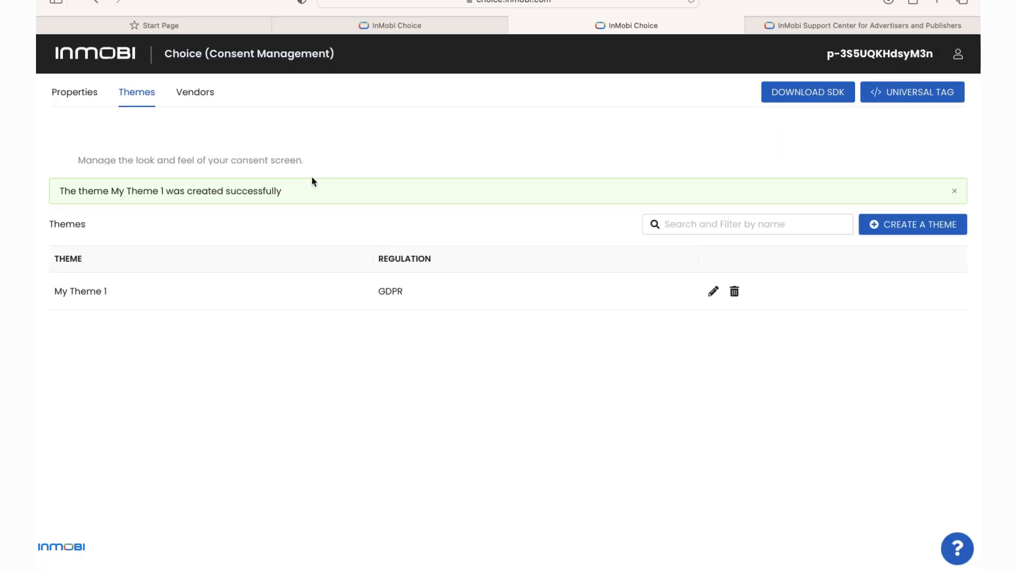
click(74, 92)
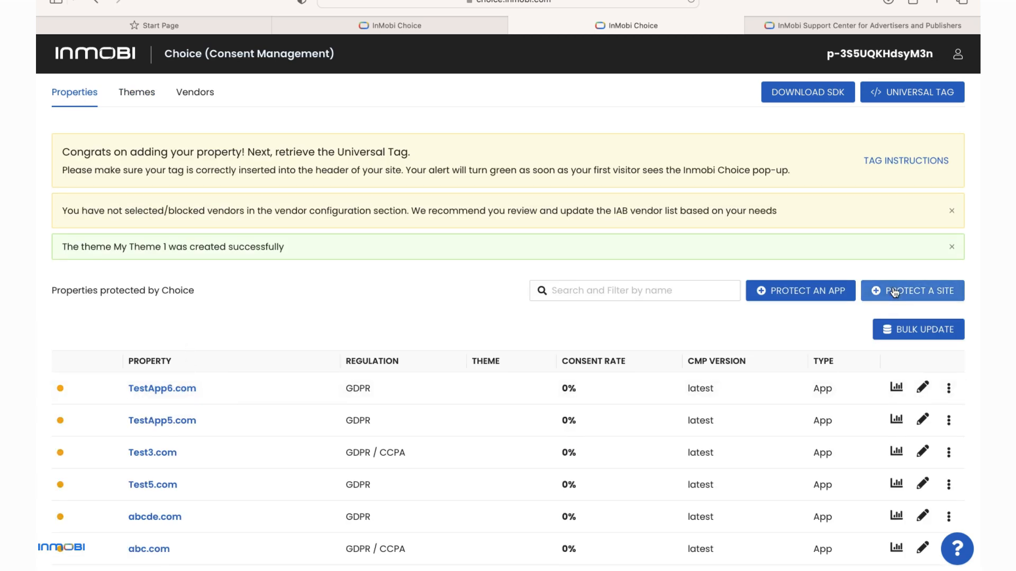
click(951, 246)
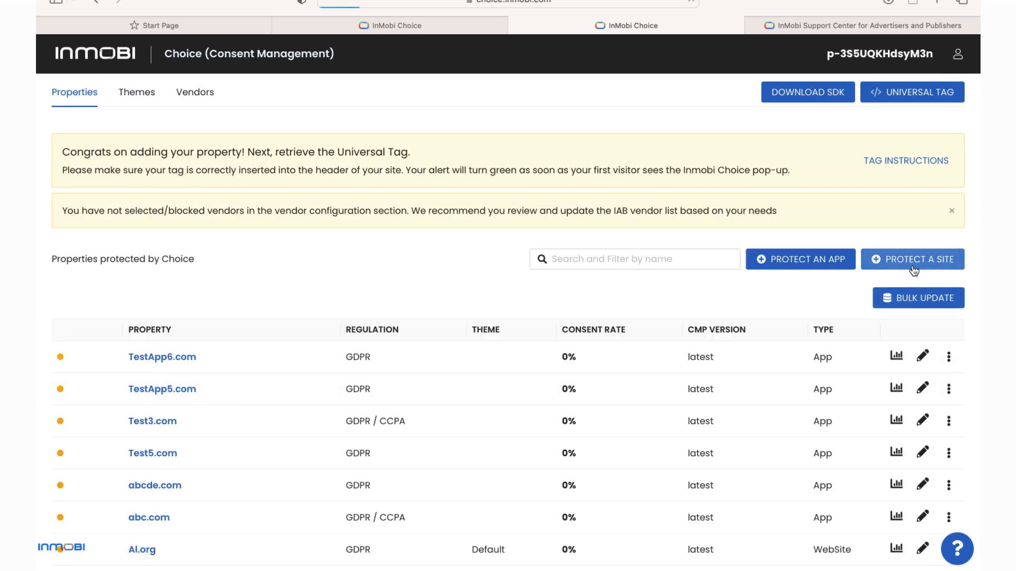
- Start a new site with My Theme 1 selected, then cancel back to the properties list
click(913, 259)
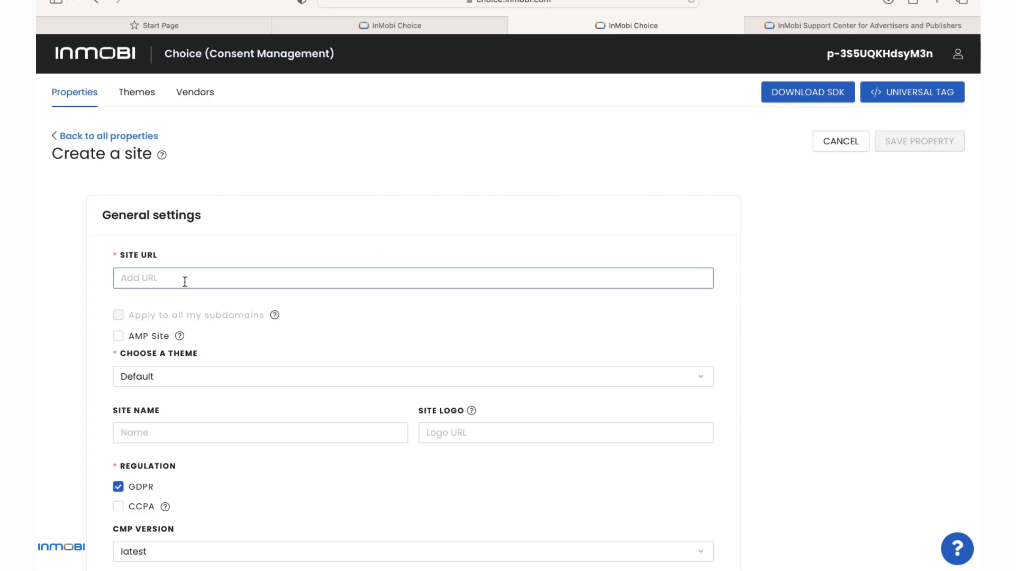
click(412, 377)
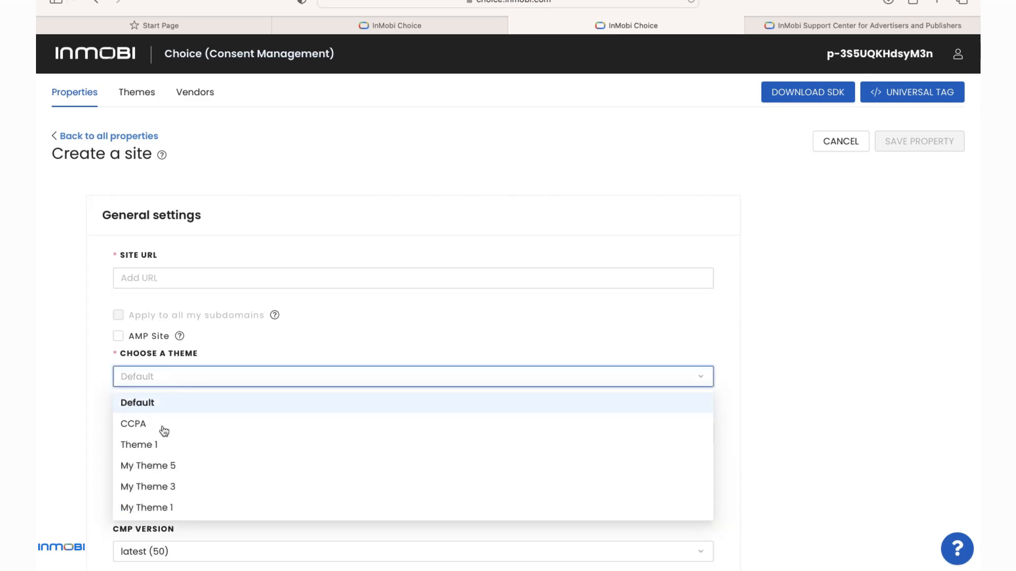
click(146, 508)
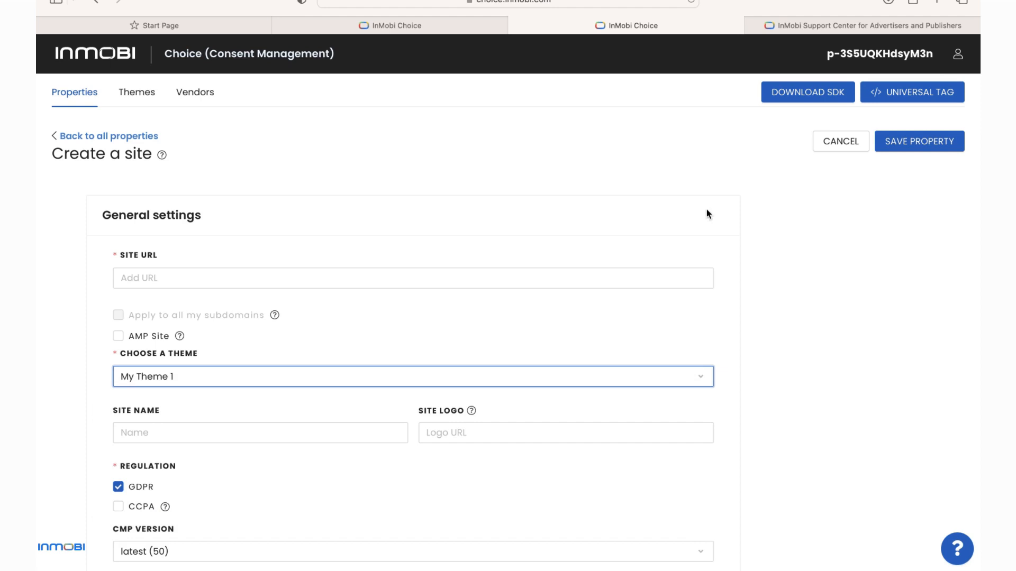
click(919, 141)
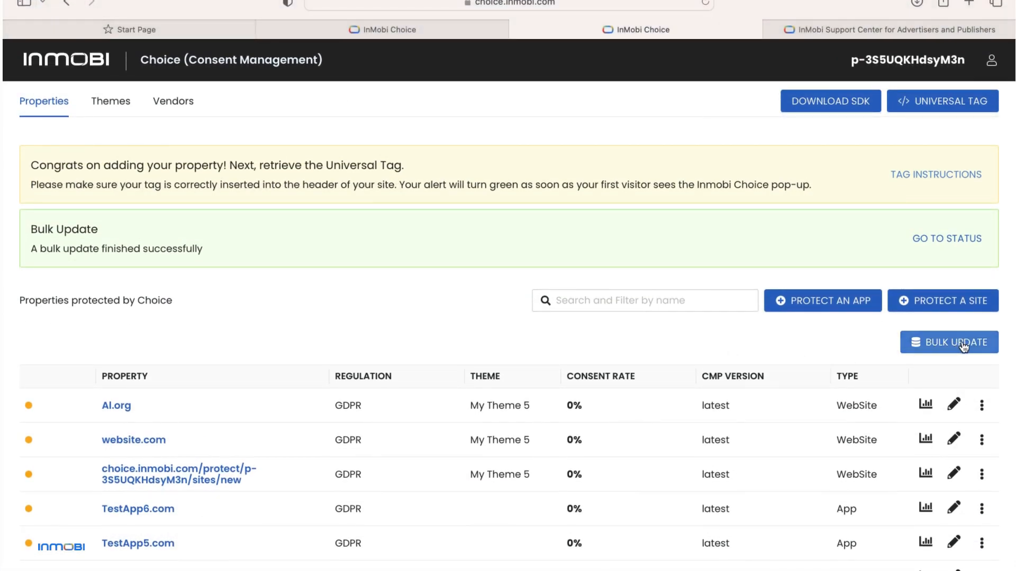
- Start a bulk update filtered to GDPR sites, include website.com, and proceed to the next step
click(948, 342)
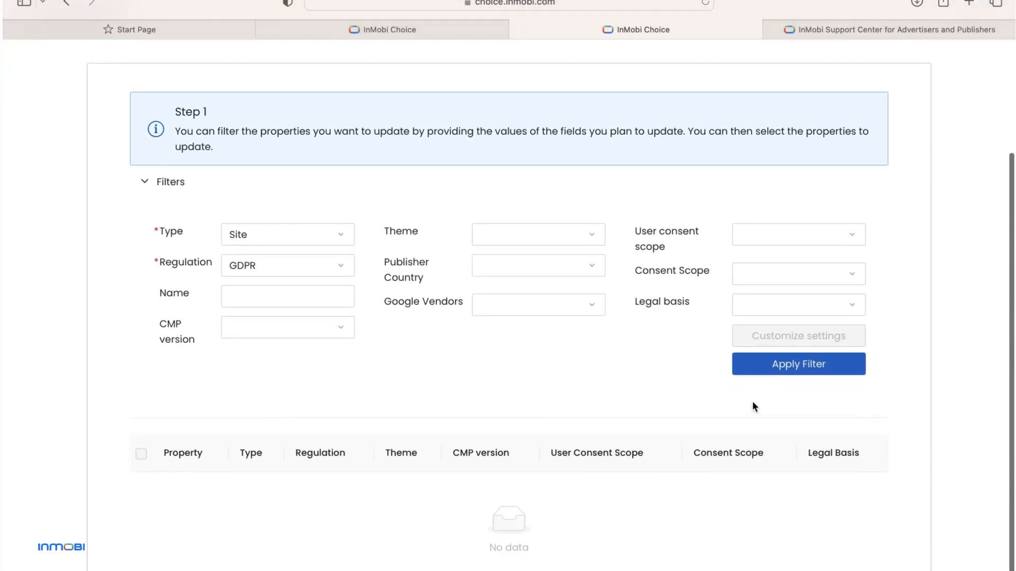
click(798, 363)
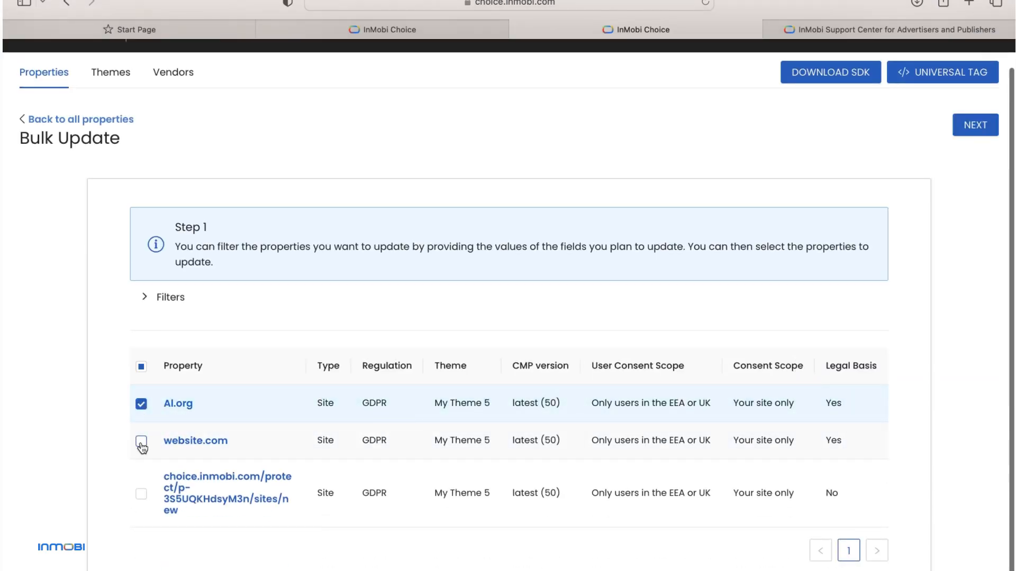
click(140, 440)
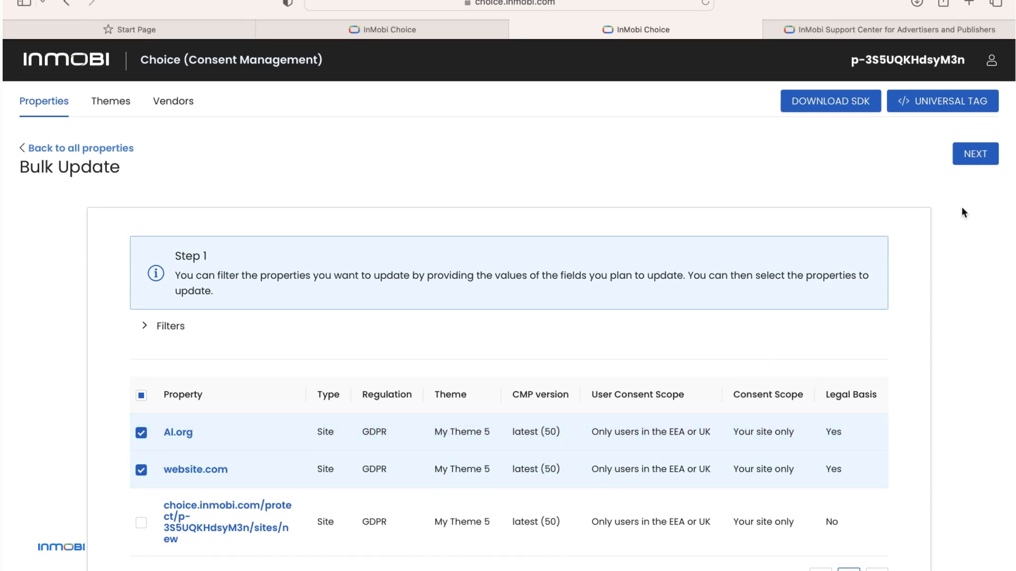
click(76, 148)
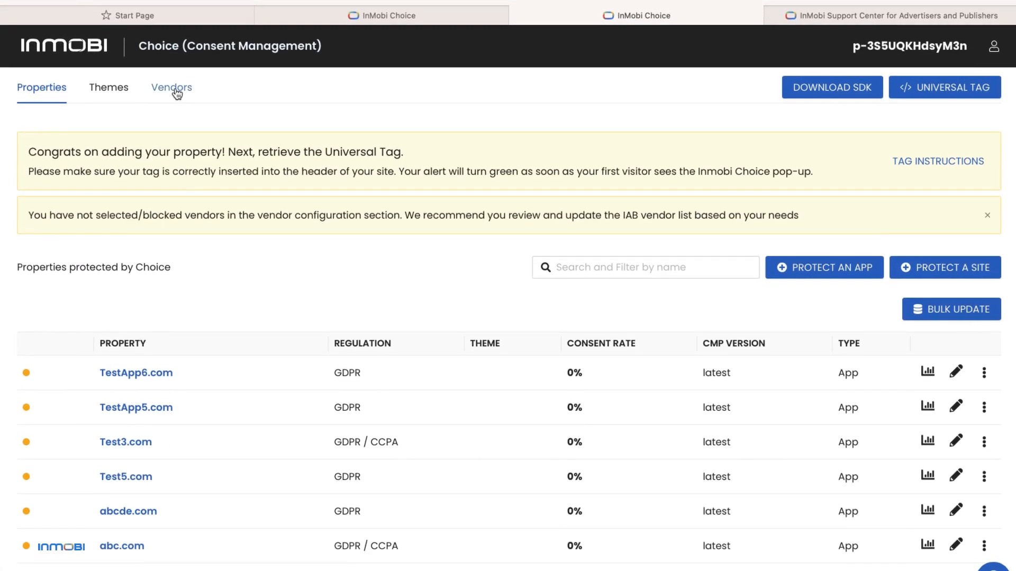
- Open vendor management, cancel the Add vendor dialog, and show the Google Vendors list
click(172, 88)
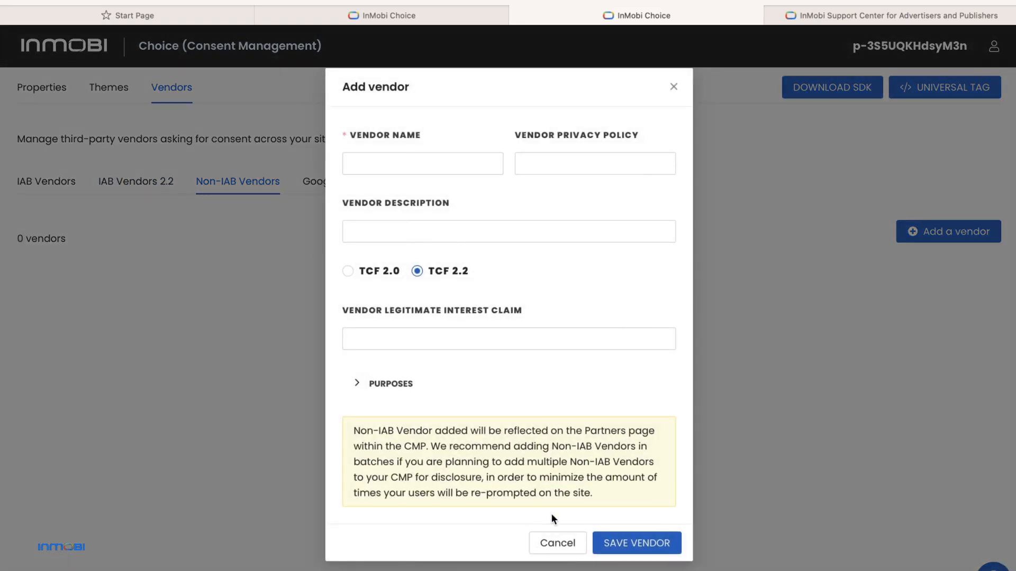
click(556, 543)
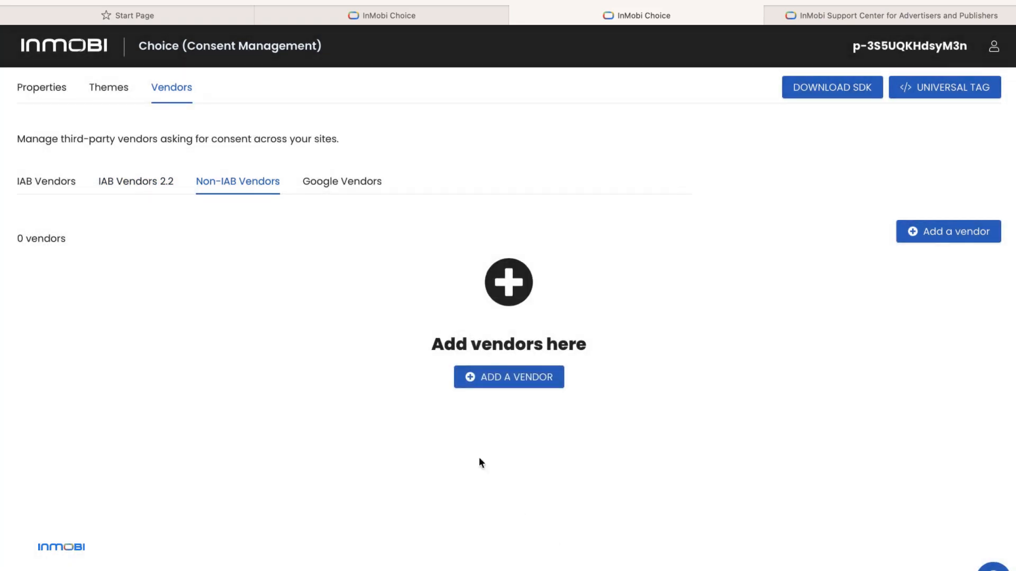
click(342, 181)
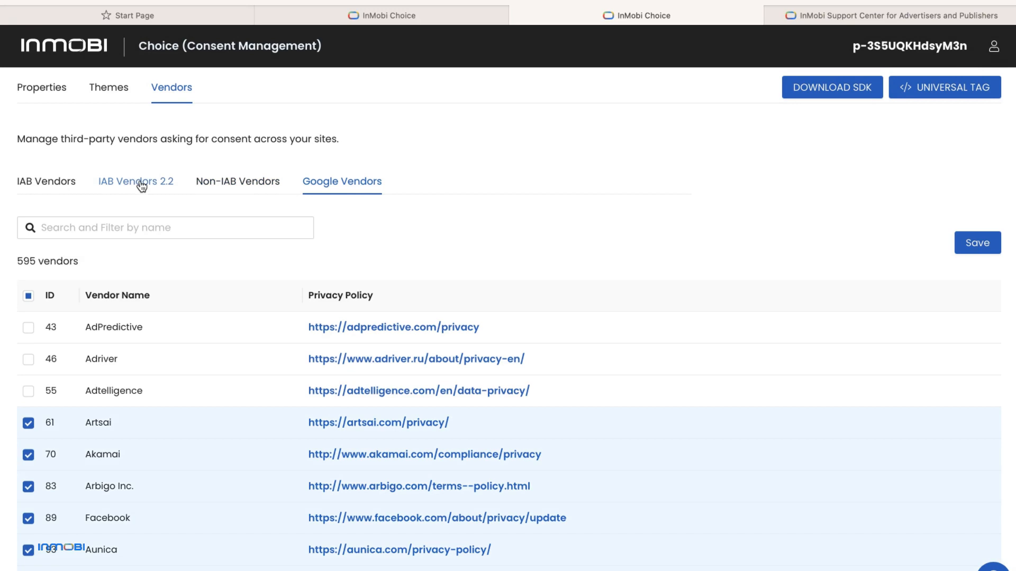
- Whitelist and unblock every vendor in the IAB Vendors 2.2 list
click(135, 181)
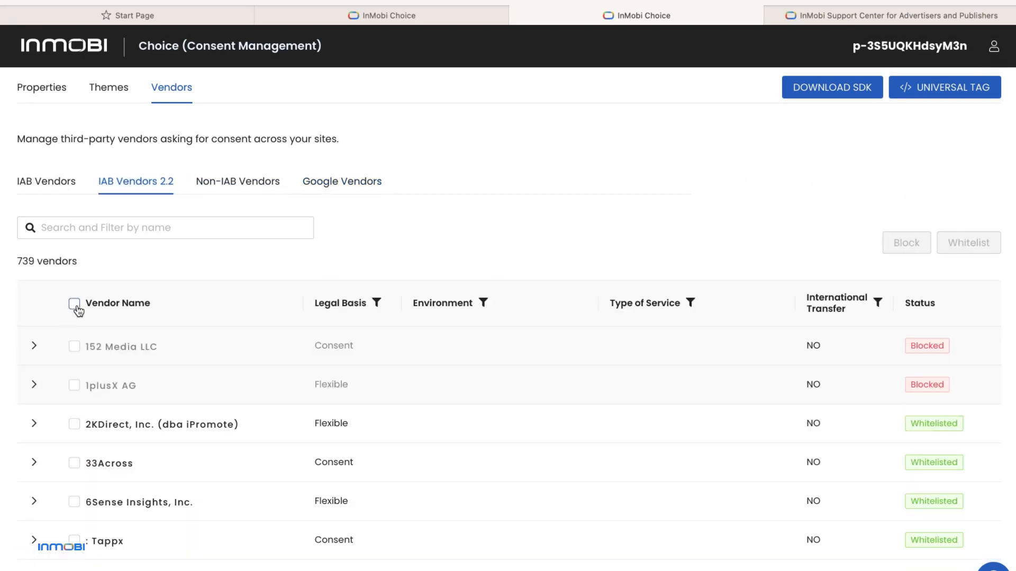
click(74, 304)
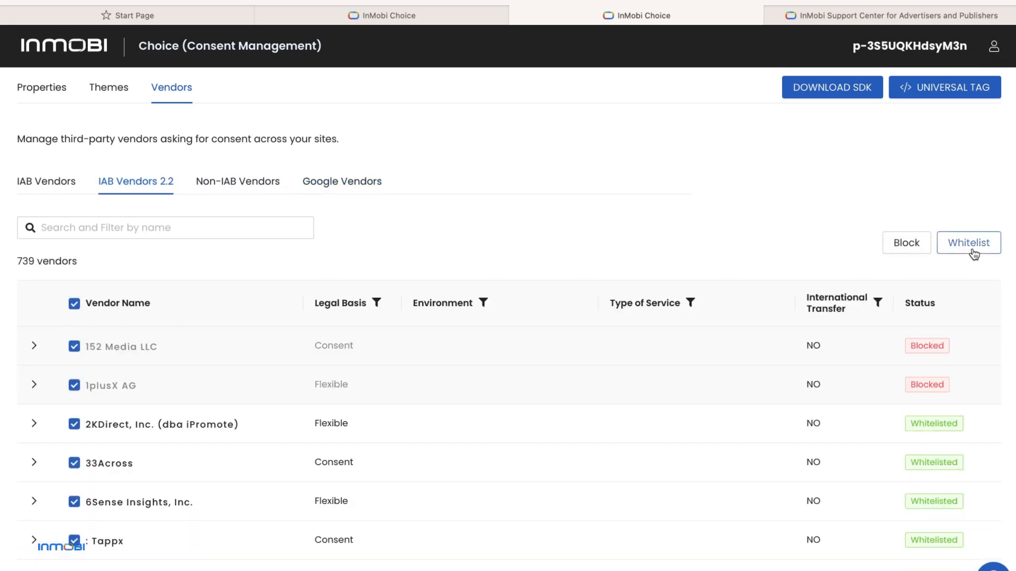
click(968, 242)
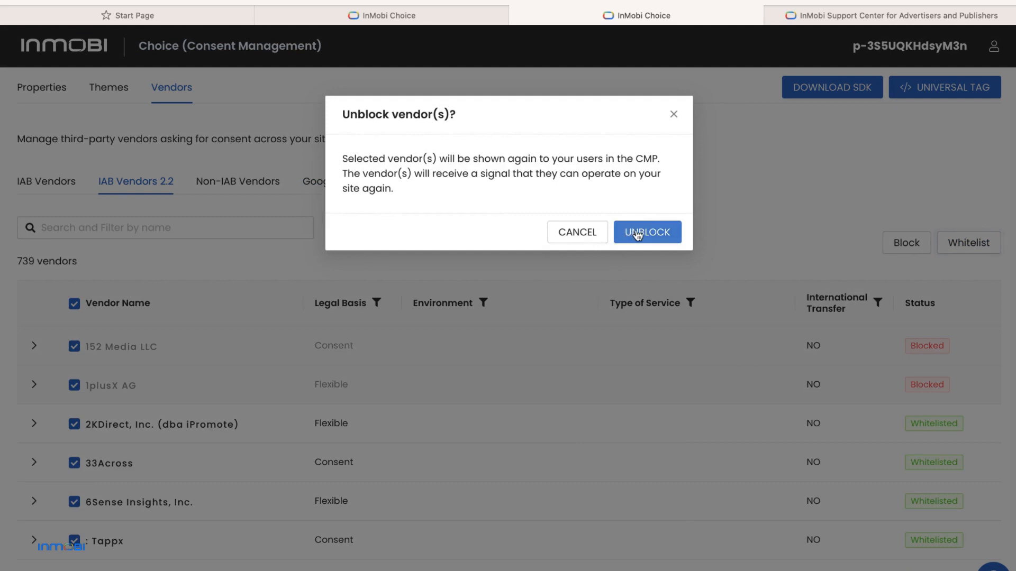
click(646, 231)
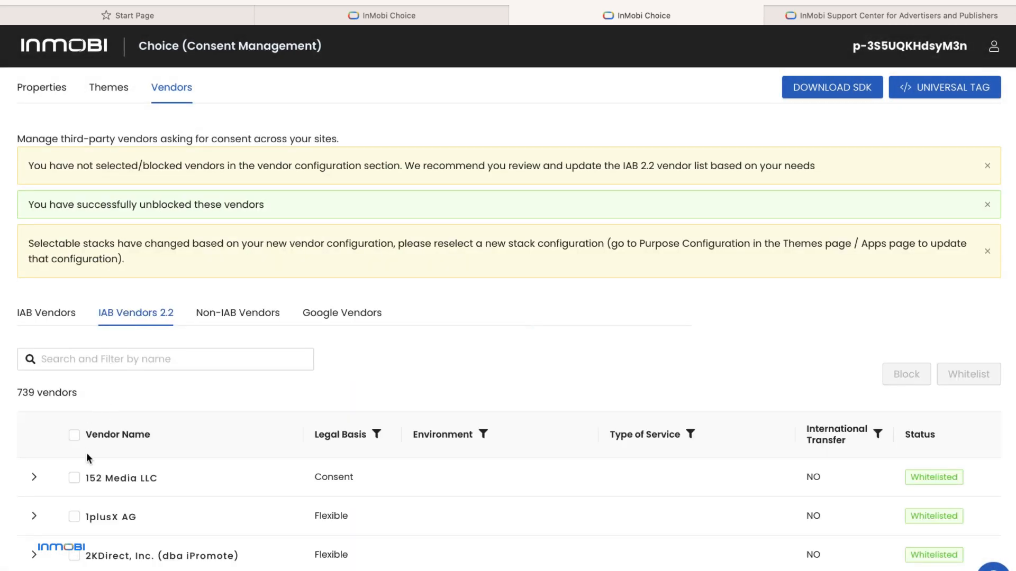
- Block only 152 Media LLC across the sites and return to the properties list
click(74, 435)
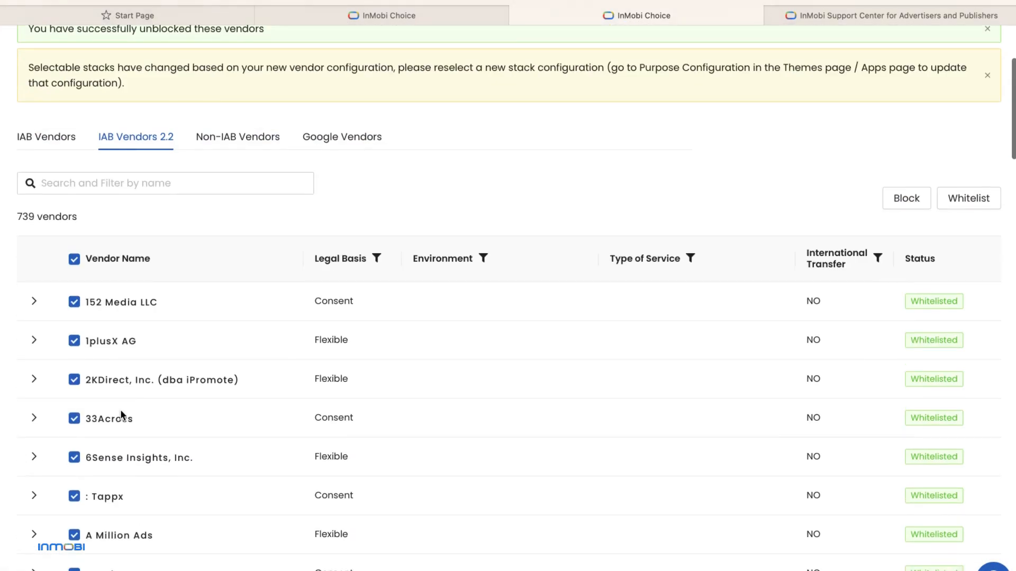
click(74, 258)
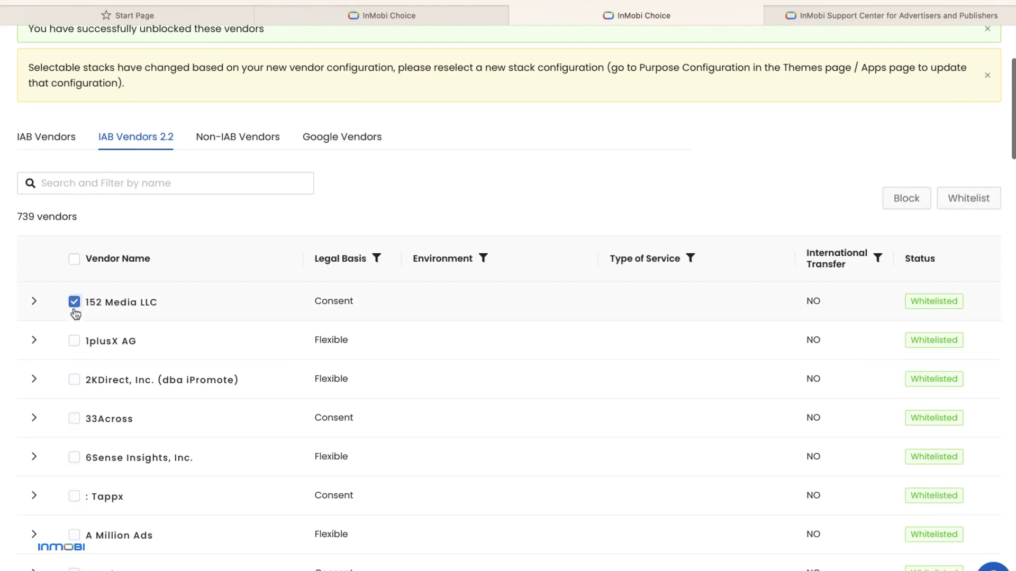
click(905, 197)
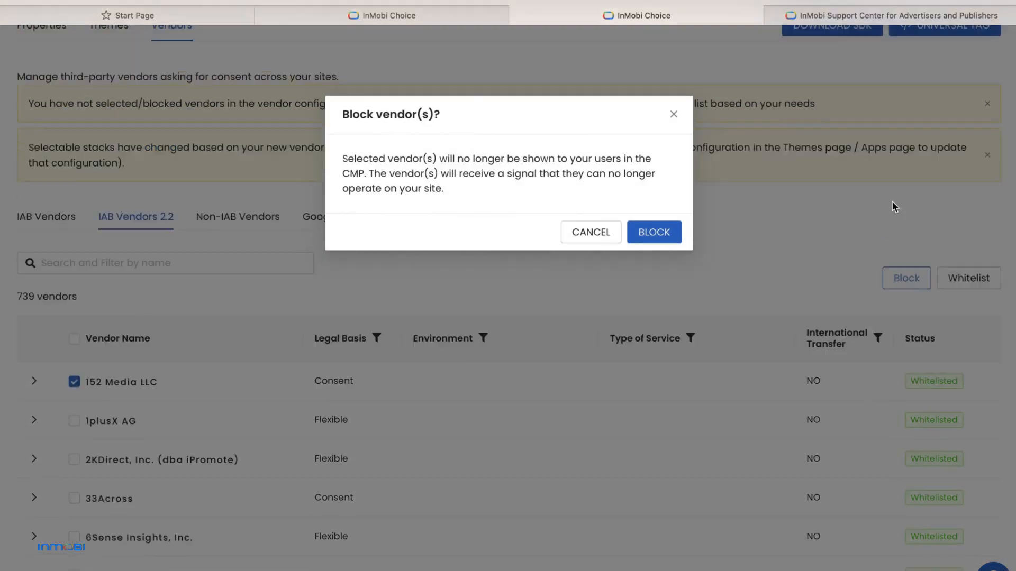
click(654, 232)
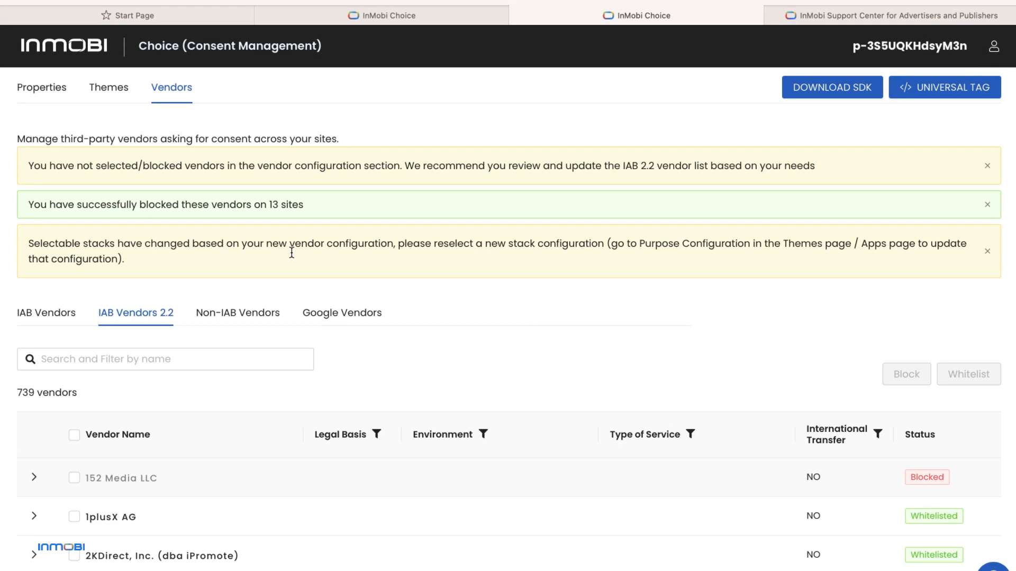
click(42, 88)
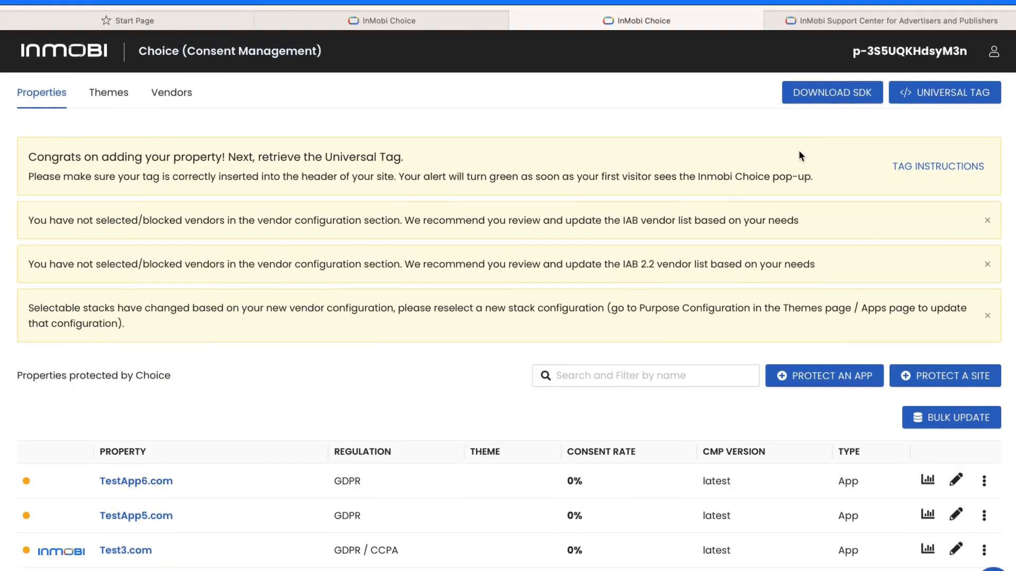
- Dismiss the stacks notice and review the Universal Tag code (v3.0 for TCF 2.2)
click(987, 316)
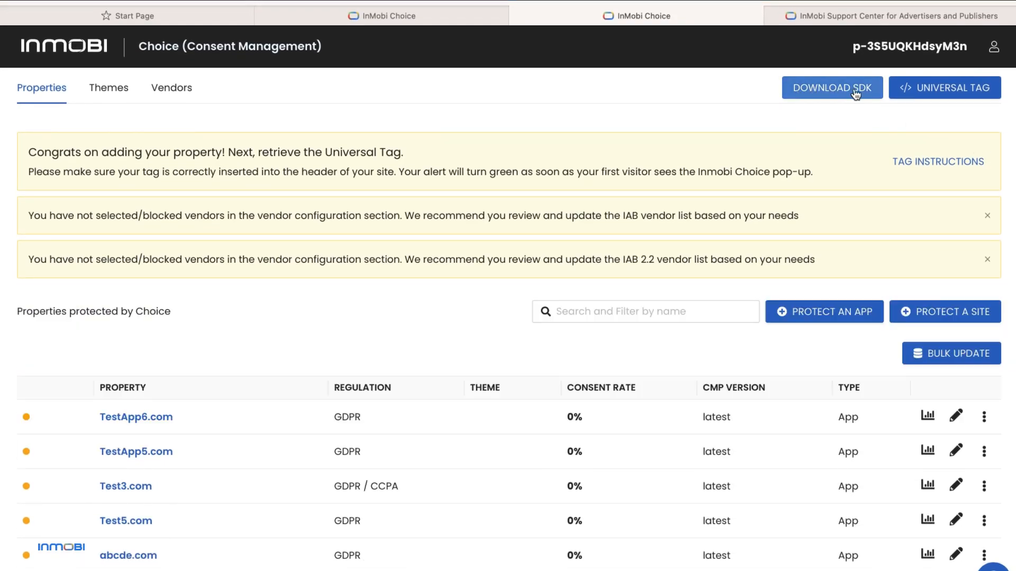
mouse_move(957, 94)
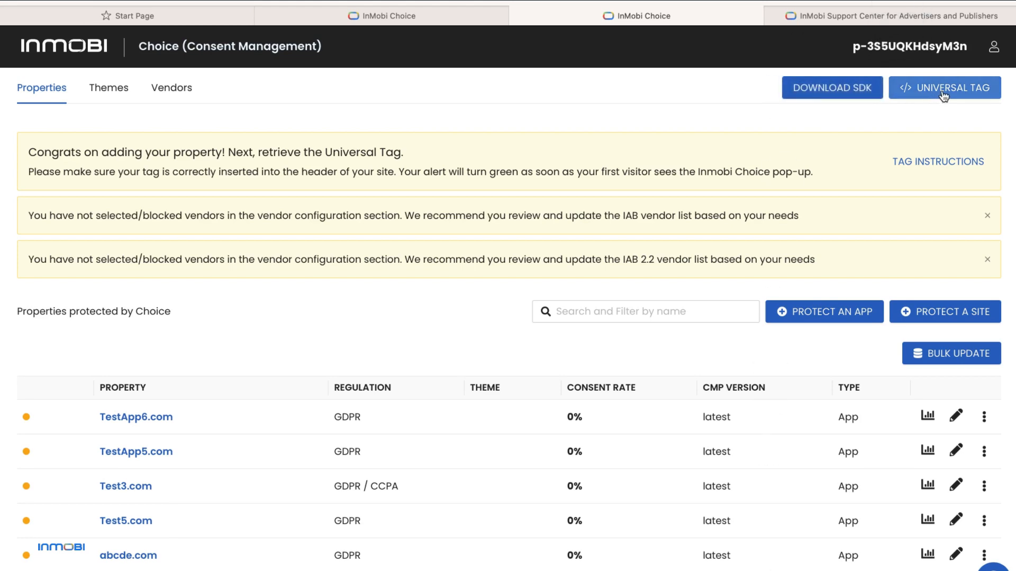
click(944, 88)
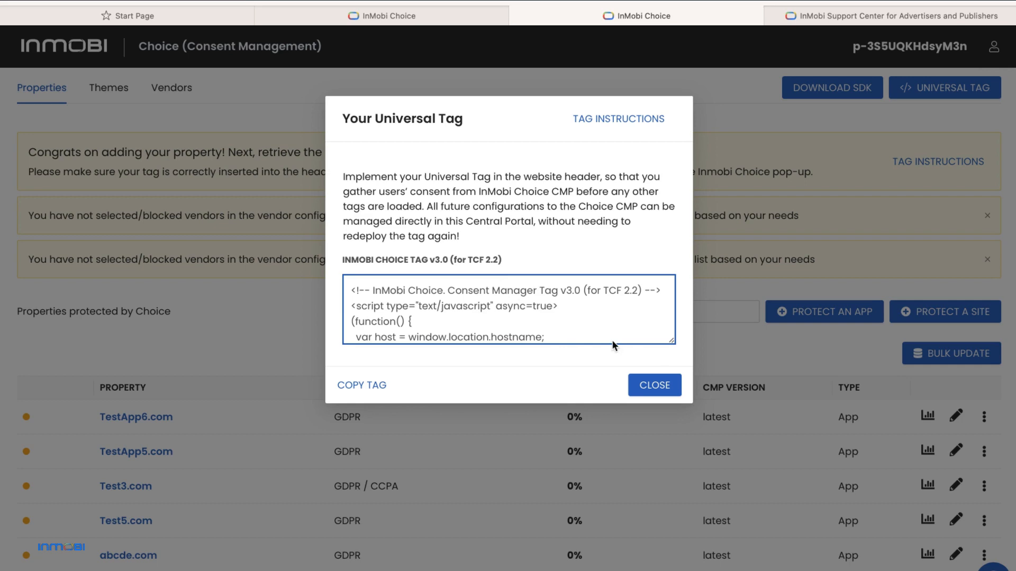
click(653, 385)
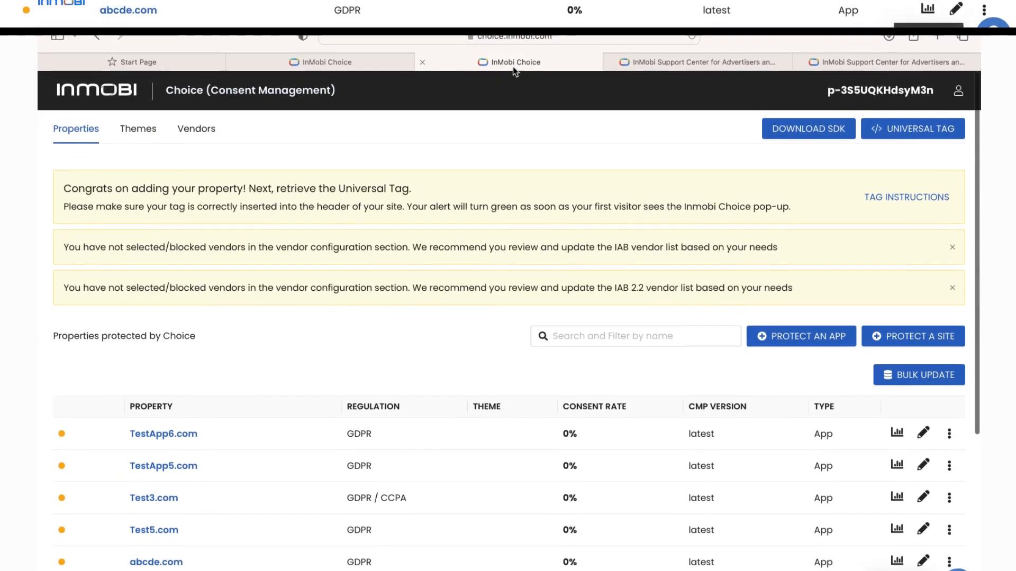
scroll(down, 3)
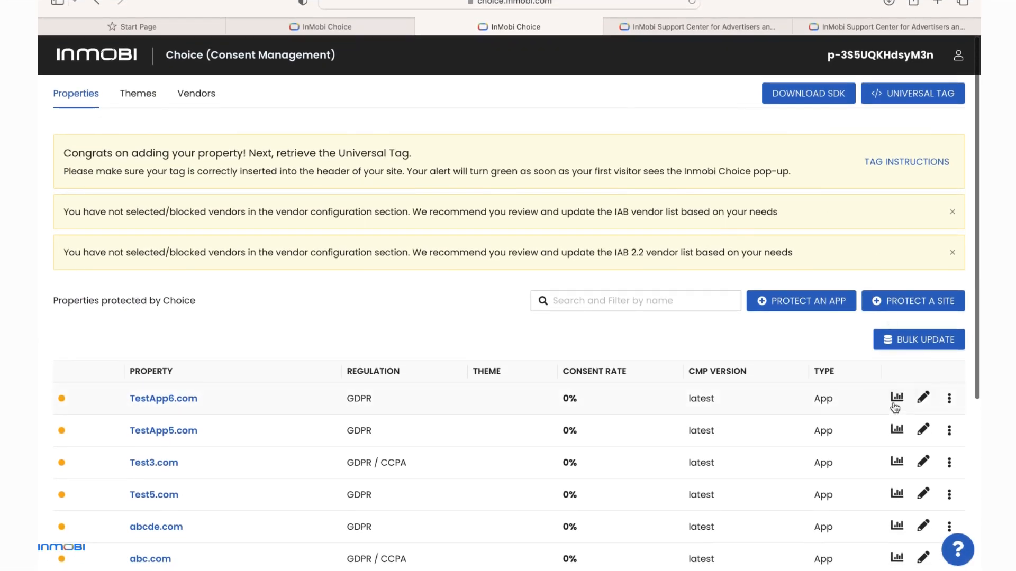
- View TestApp6.com's consent reports, then the Implementation Guide in the InMobi Support Center
click(896, 398)
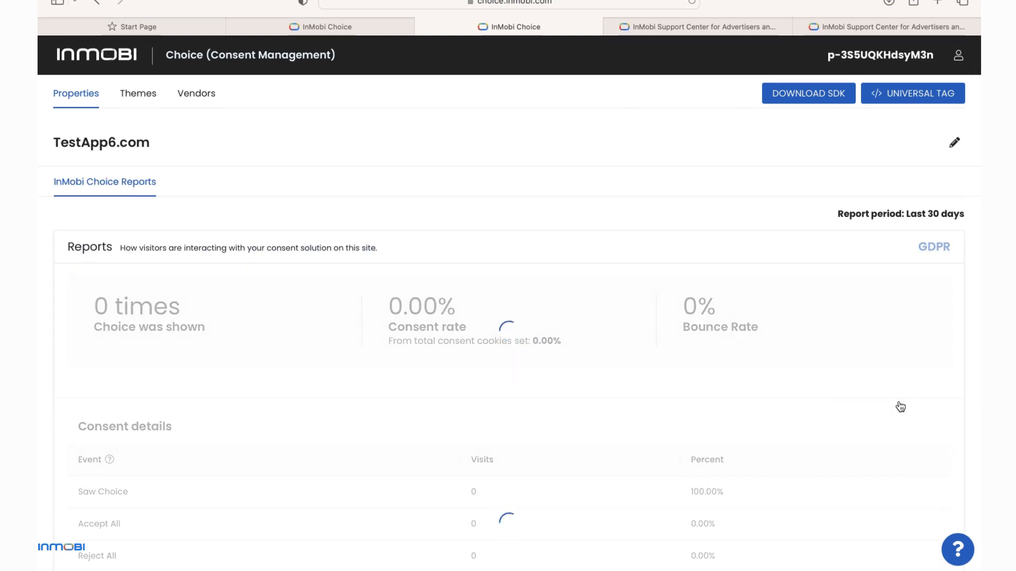
scroll(down, 3)
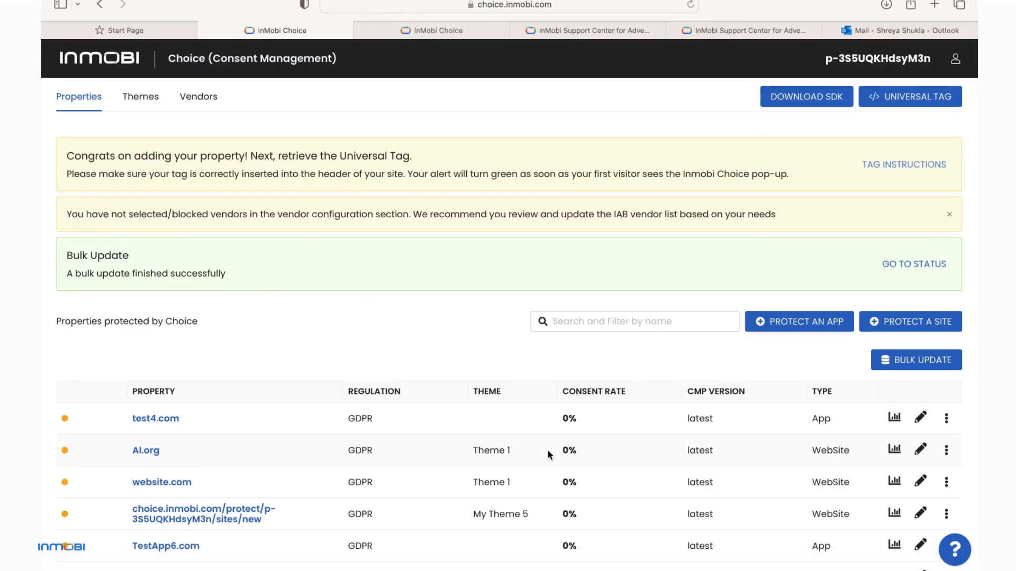
mouse_move(839, 525)
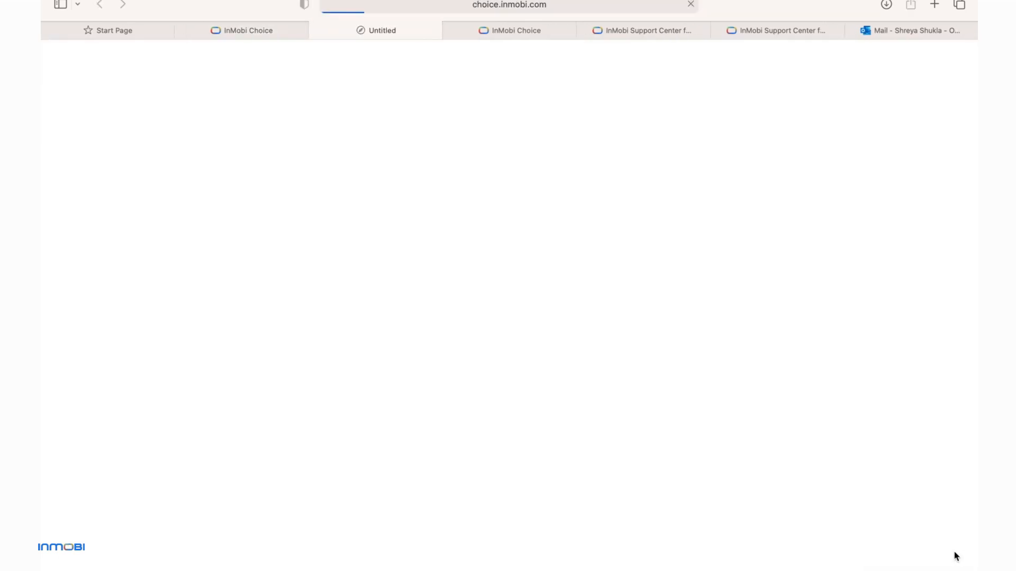
click(377, 31)
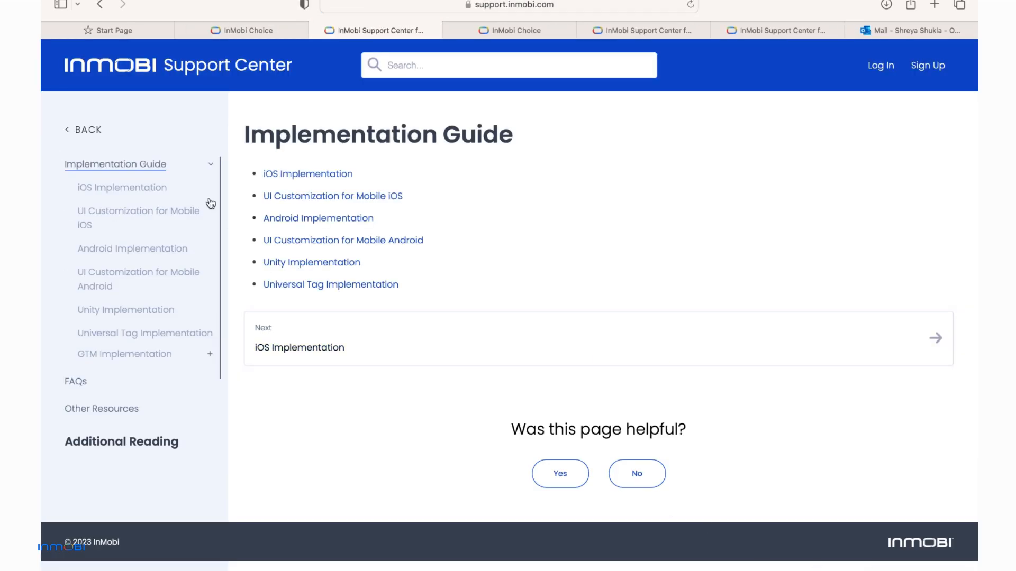